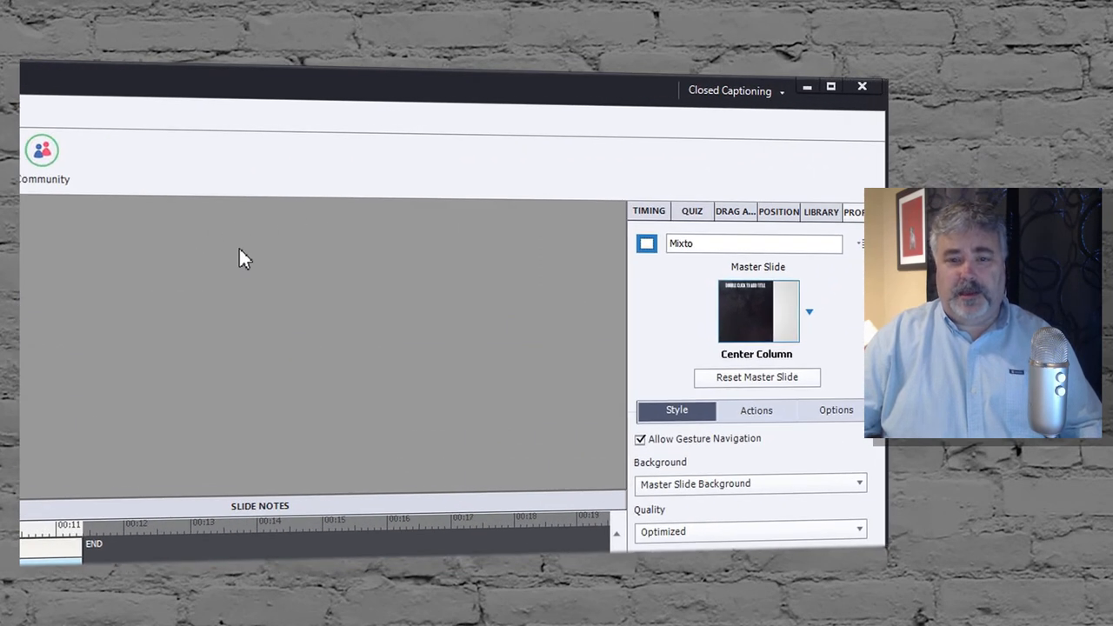
mouse_move(404, 244)
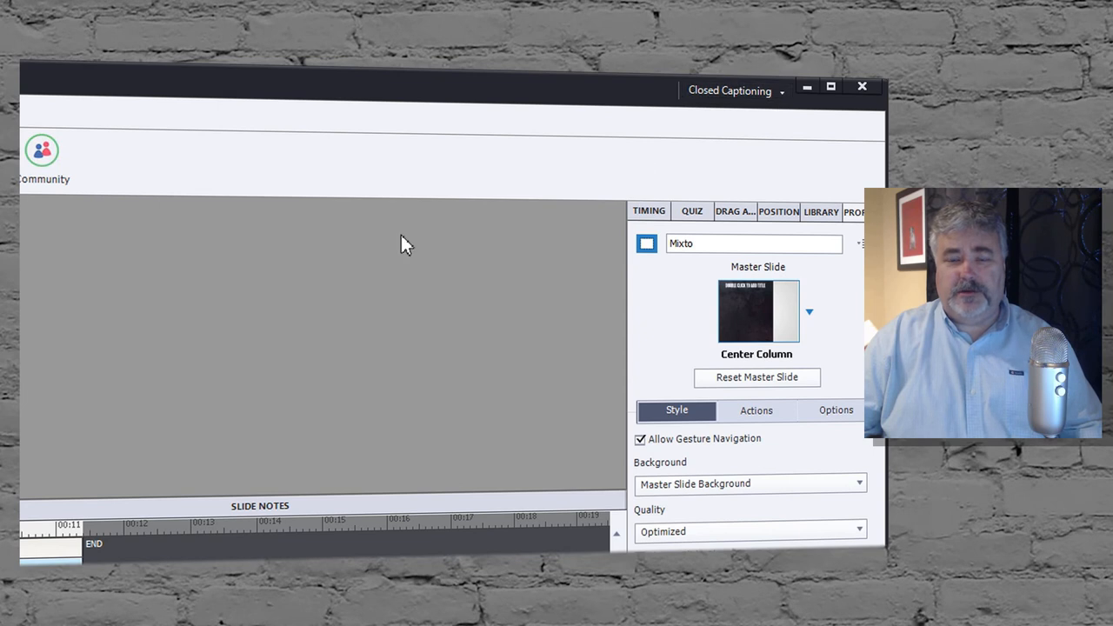
mouse_move(325, 250)
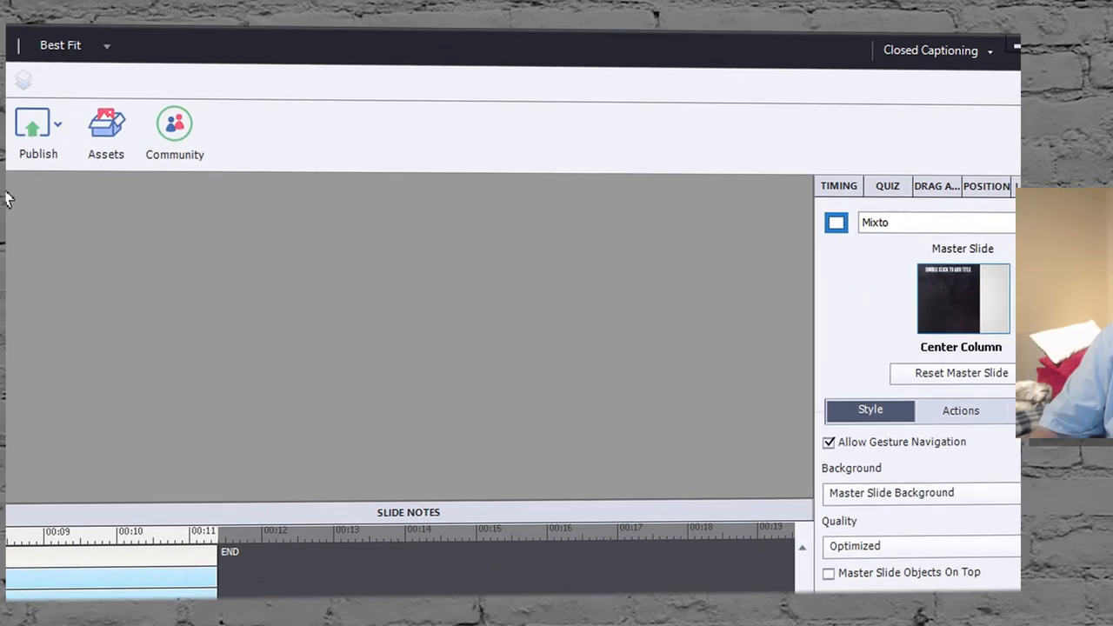
Drag the Timeline panel taller so every slide layer and the narration audio track show
click(84, 18)
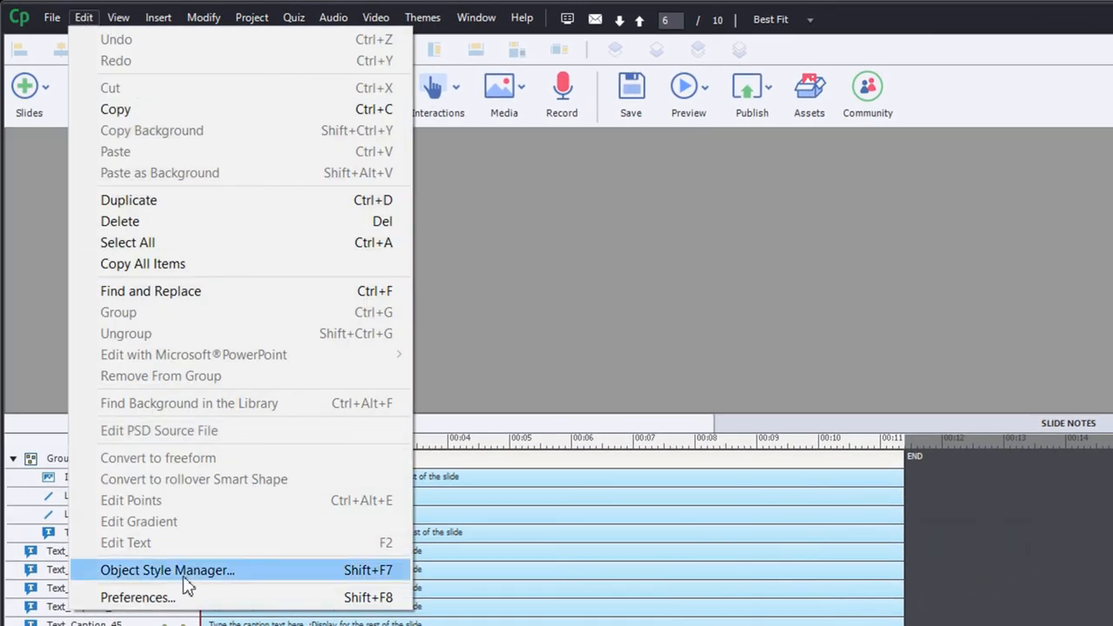
click(136, 597)
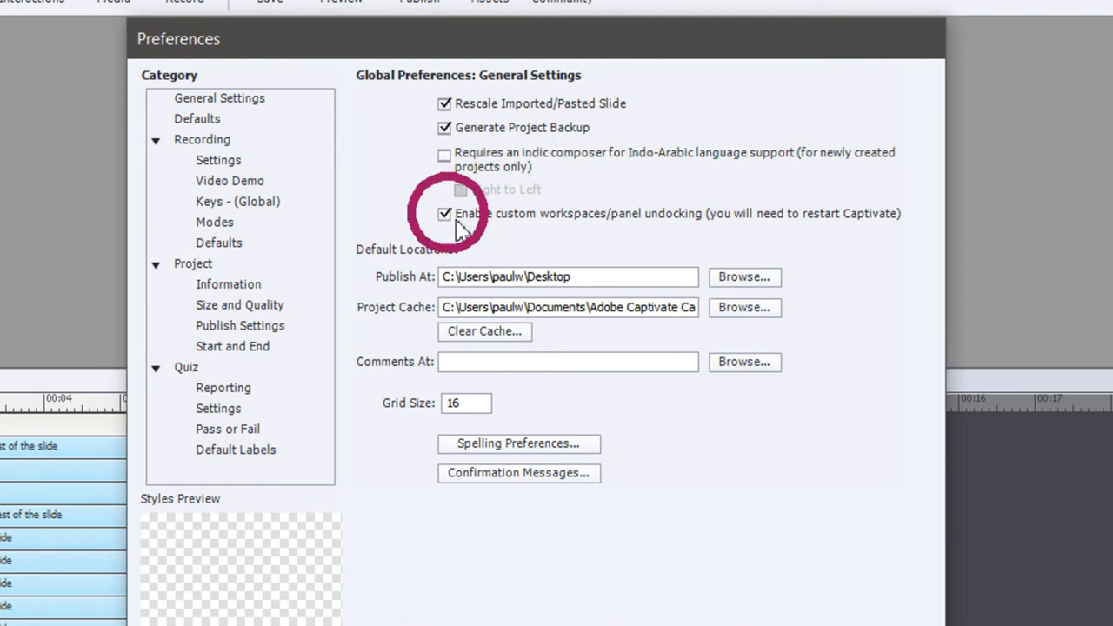
mouse_move(670, 233)
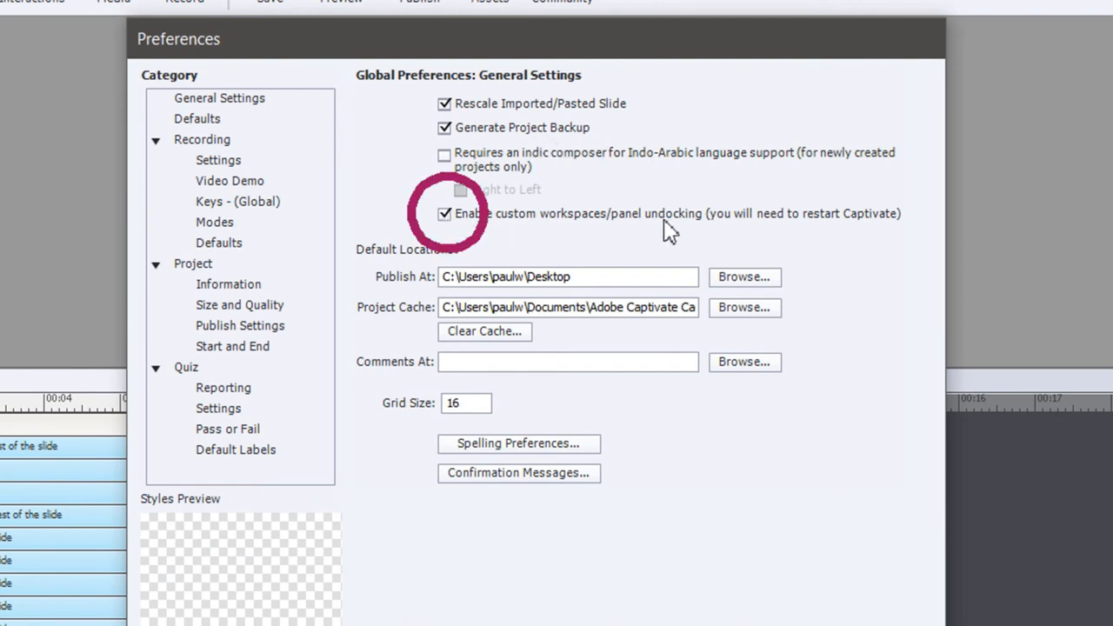
mouse_move(731, 227)
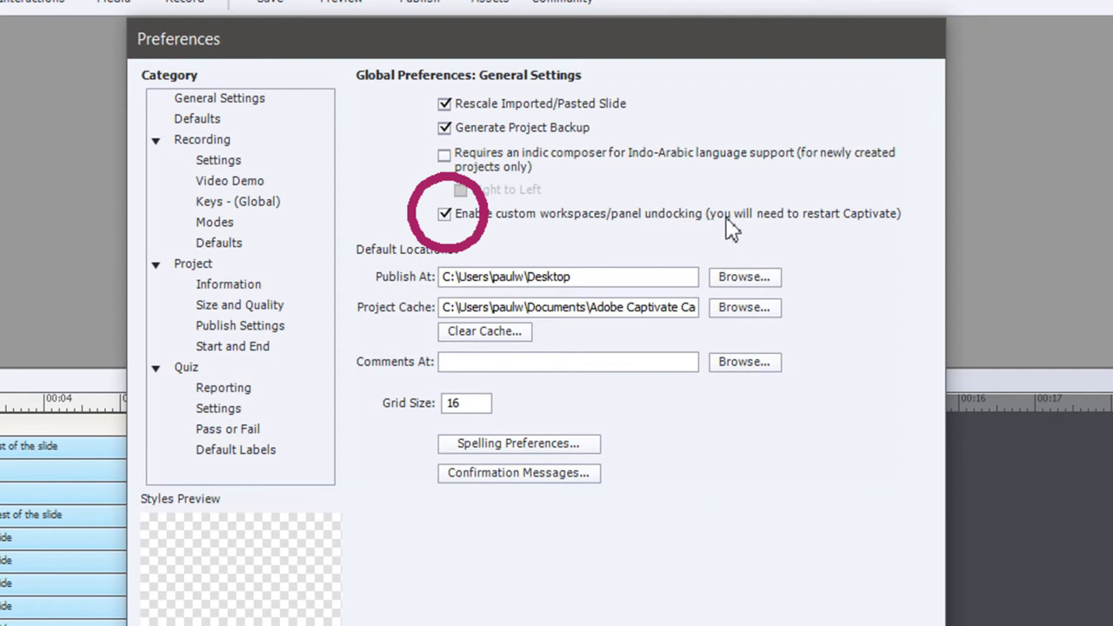
mouse_move(565, 244)
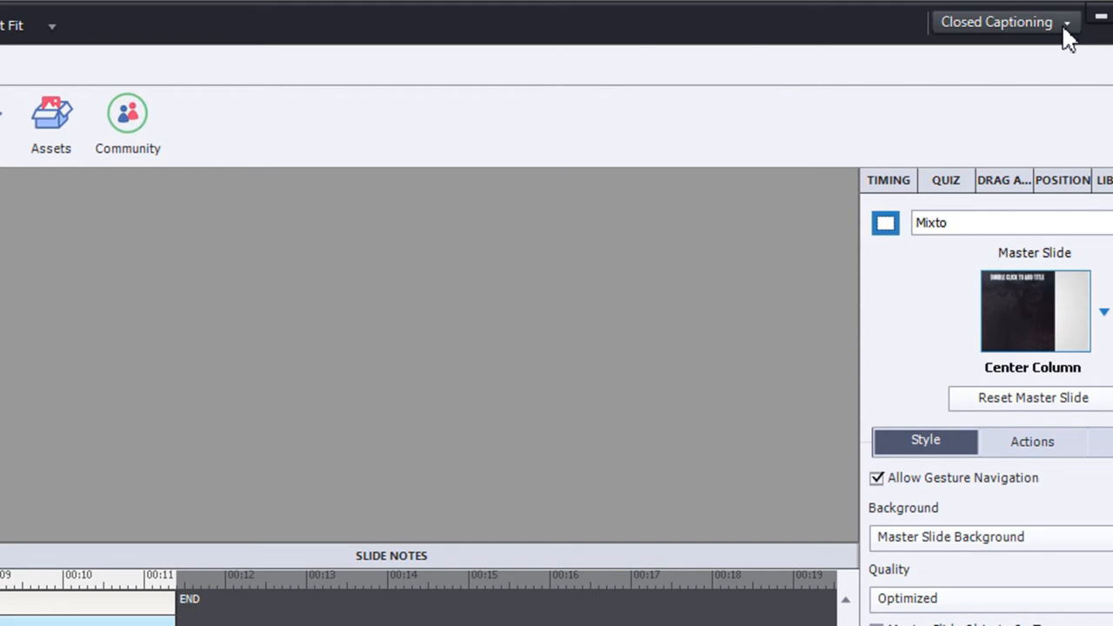
mouse_move(416, 306)
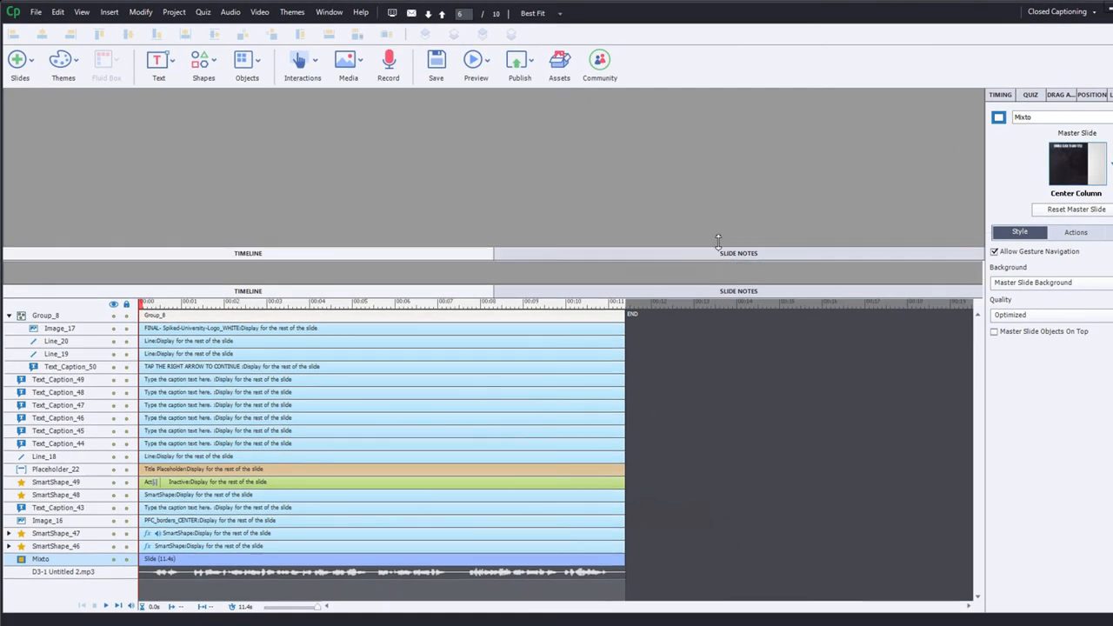
drag(718, 241, 718, 143)
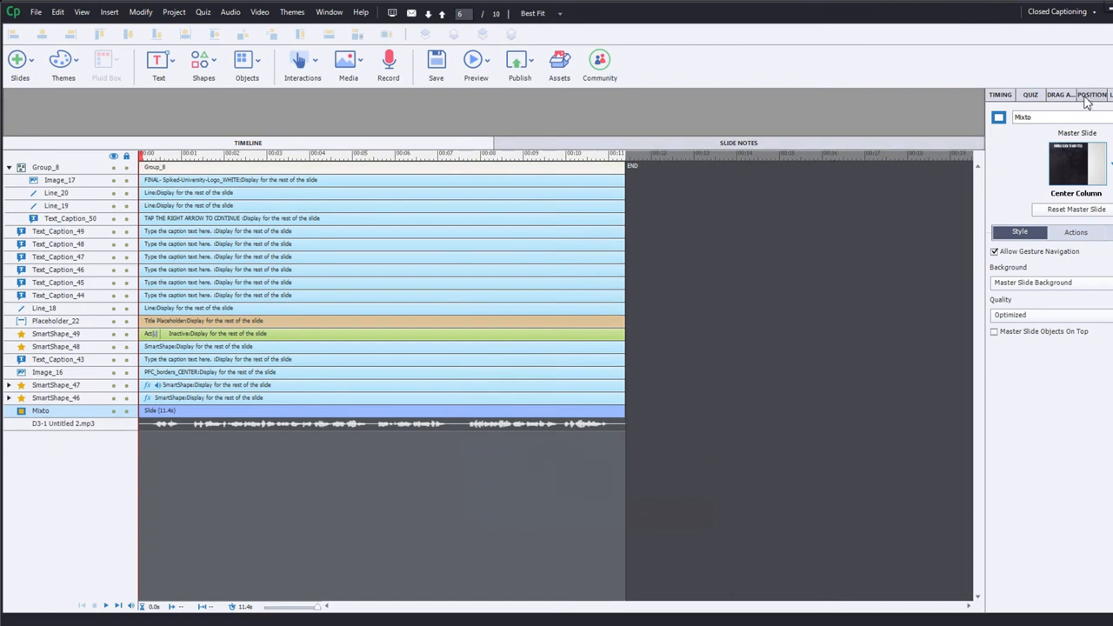
mouse_move(936, 114)
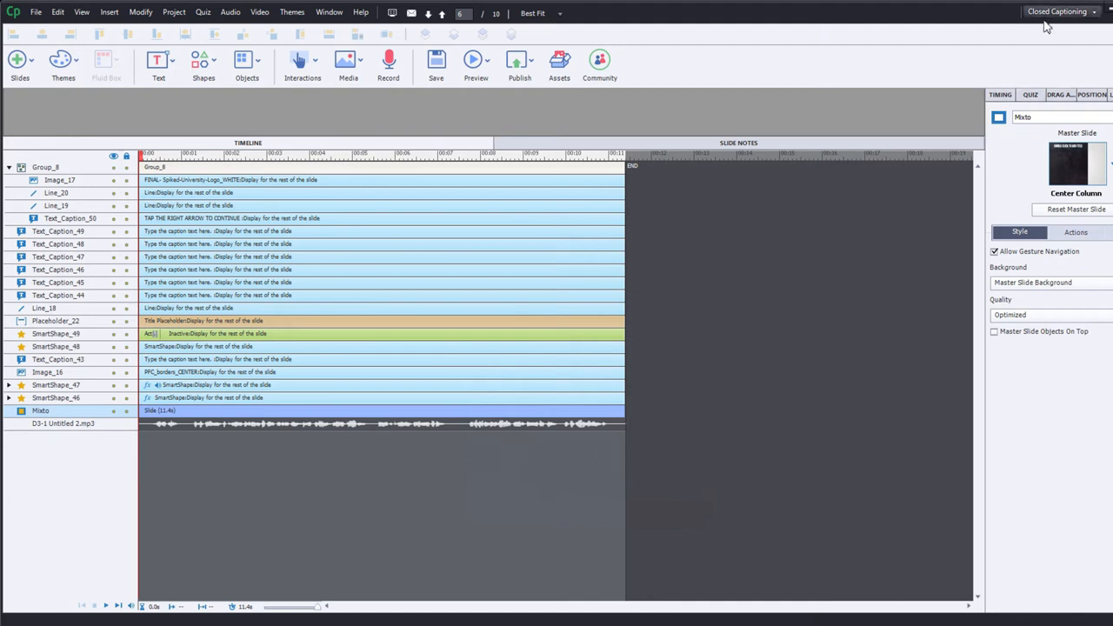
mouse_move(834, 133)
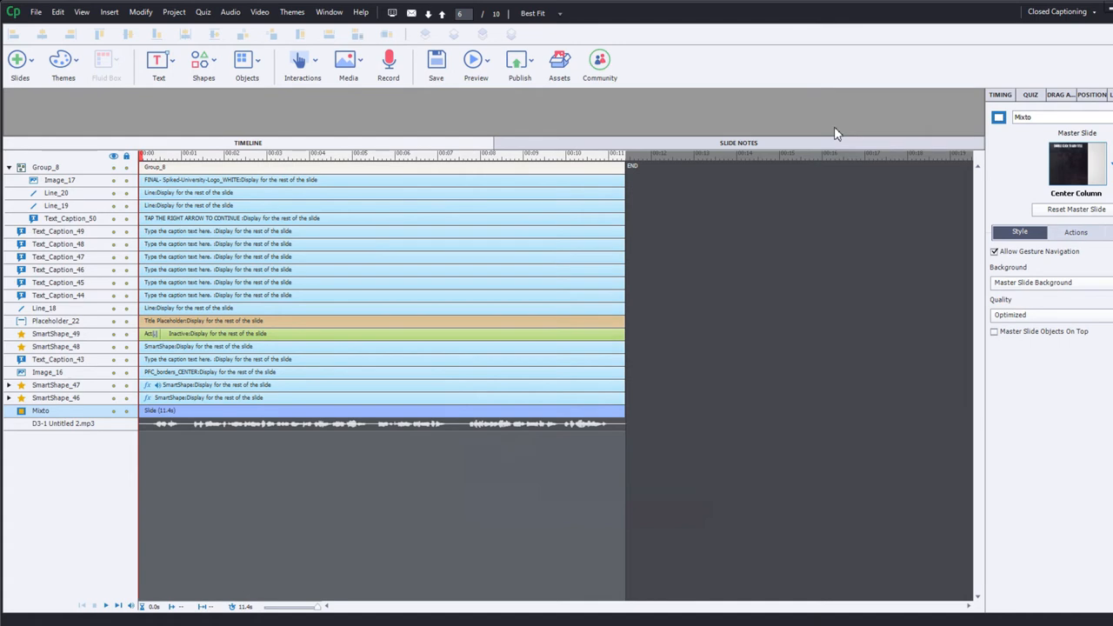
click(738, 142)
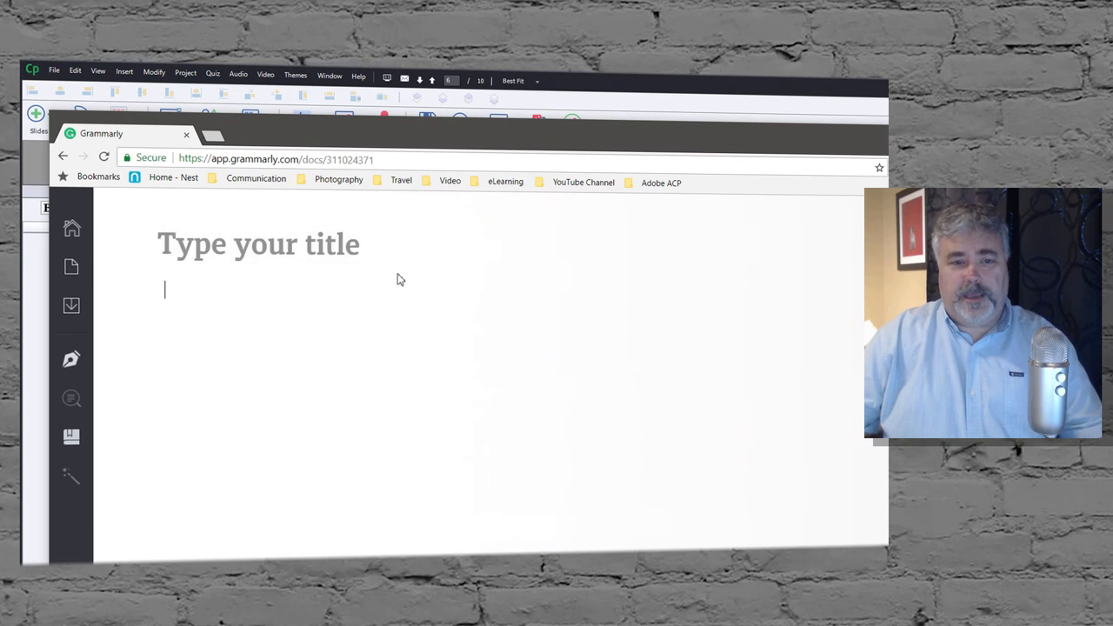
mouse_move(369, 281)
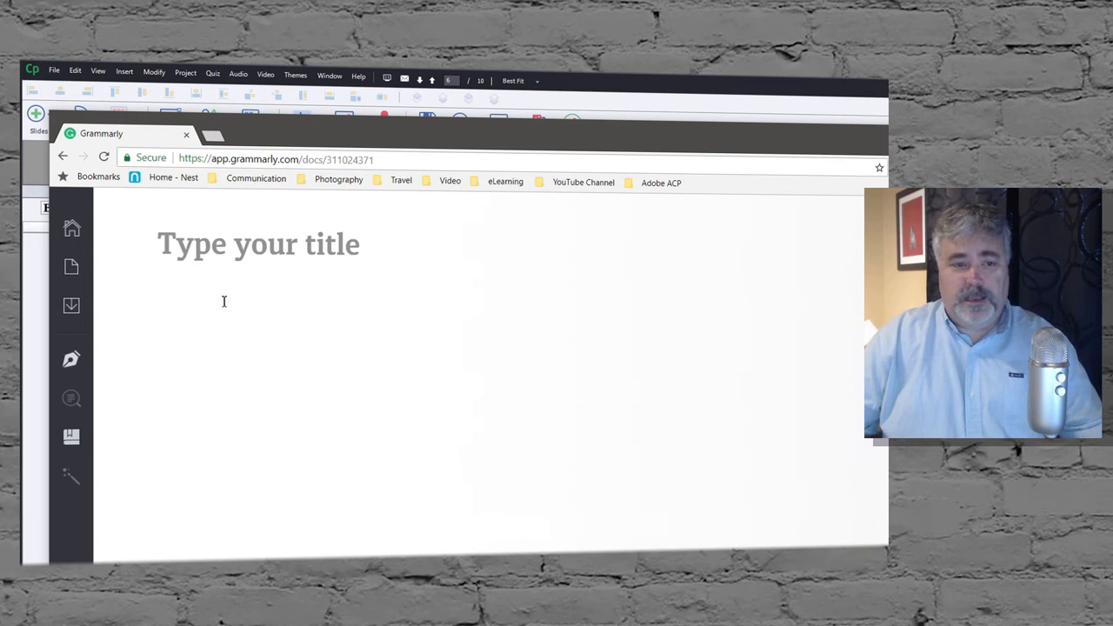
mouse_move(312, 330)
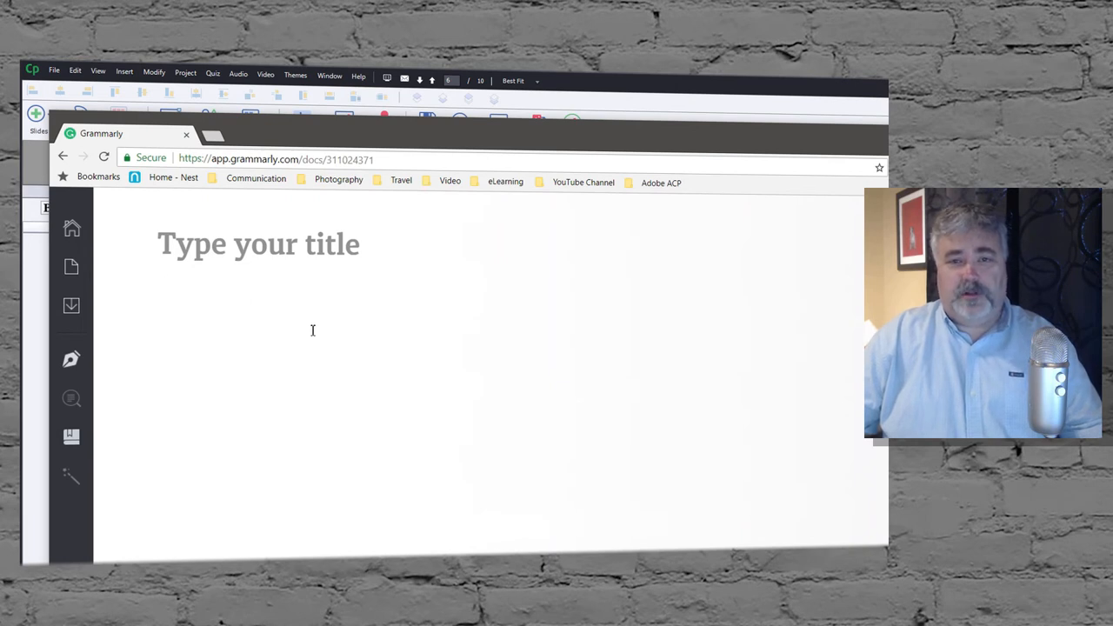
Place the cursor in the body of the new blank Grammarly document
click(165, 290)
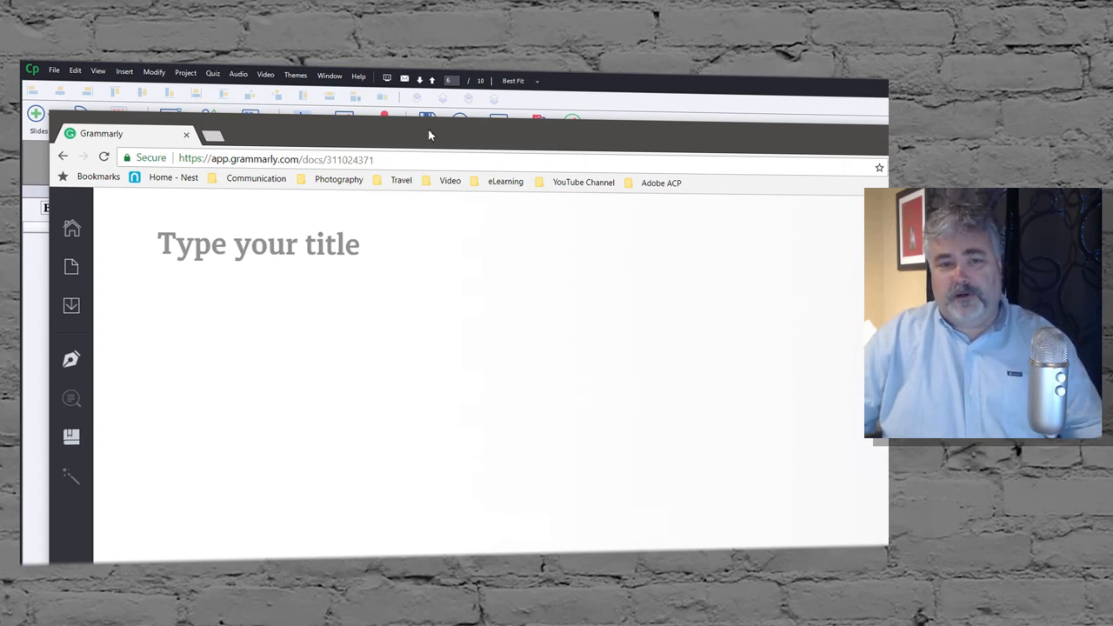
mouse_move(241, 264)
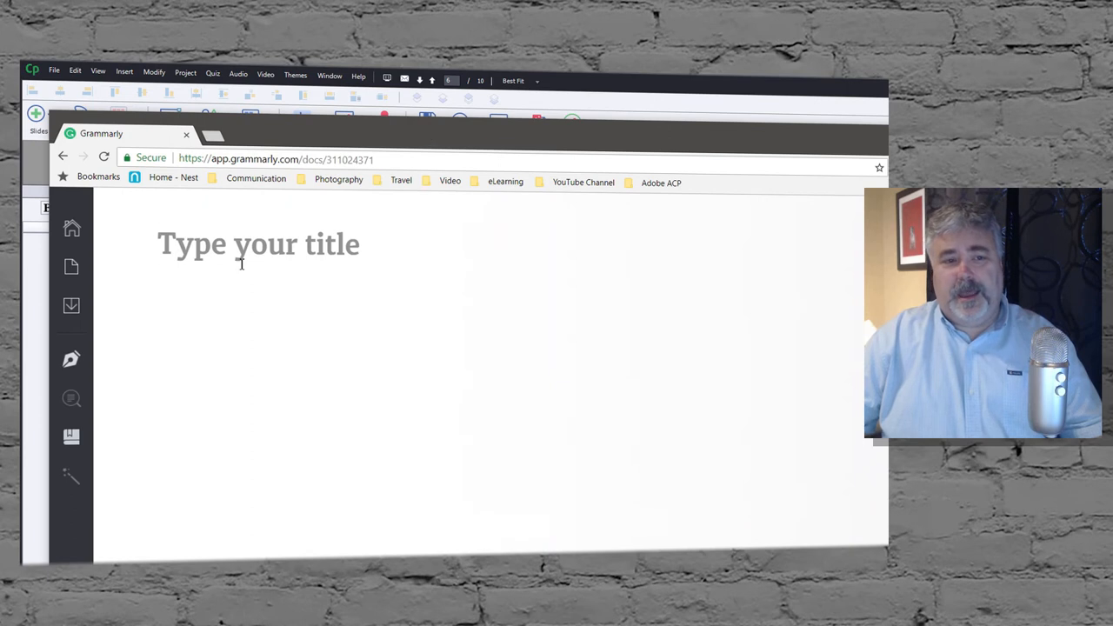
mouse_move(304, 293)
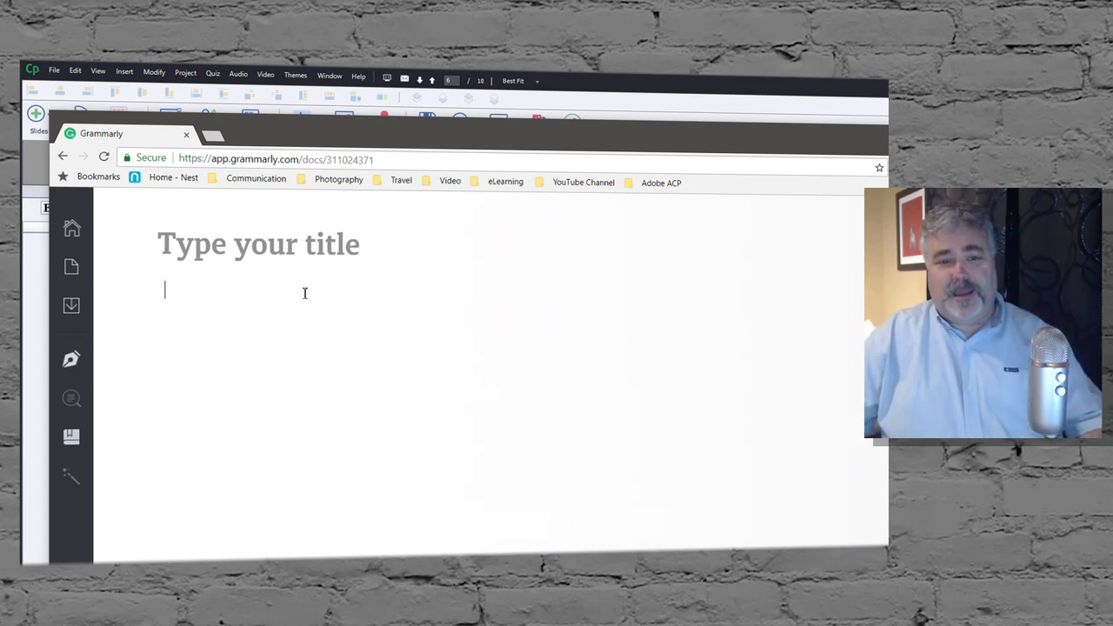
mouse_move(522, 145)
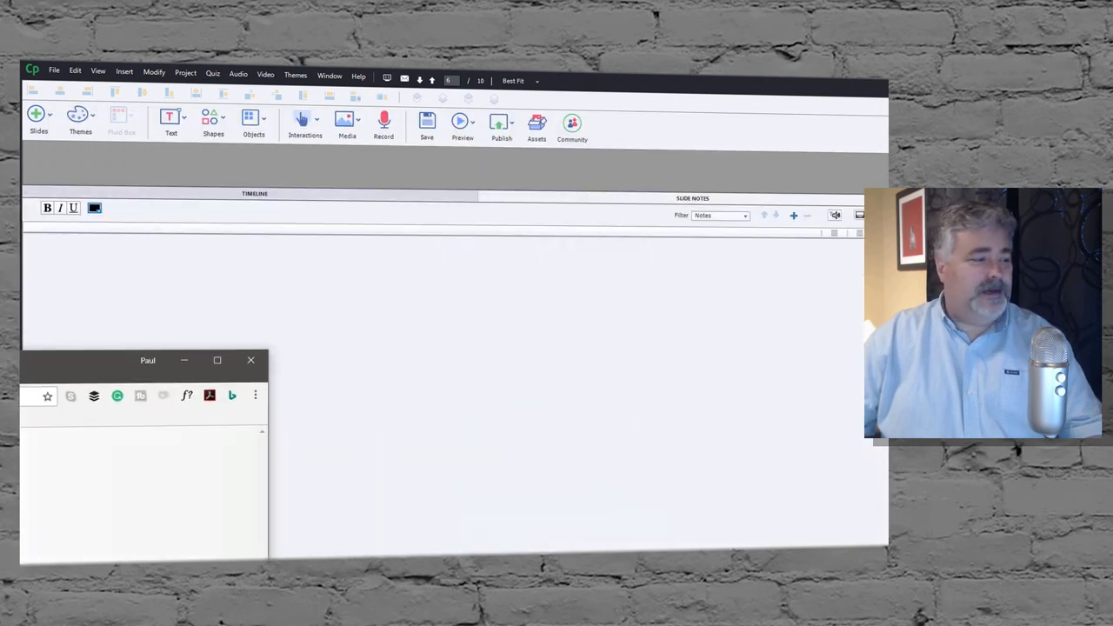
Bring Captivate to the front and switch from Slide Notes to the Timeline's audio waveform
click(250, 360)
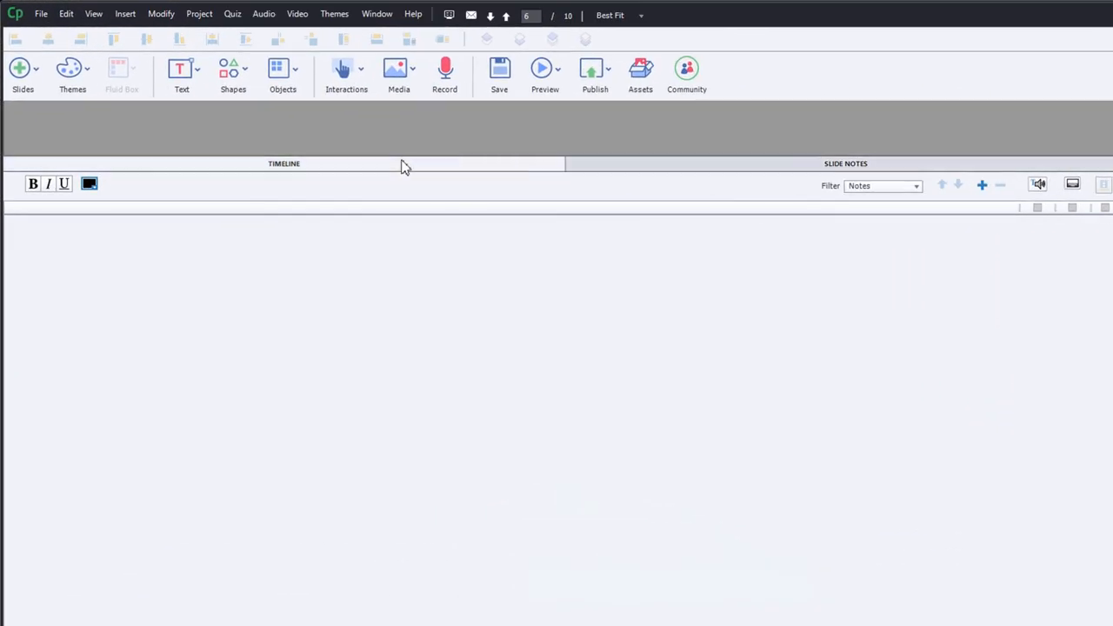
click(284, 164)
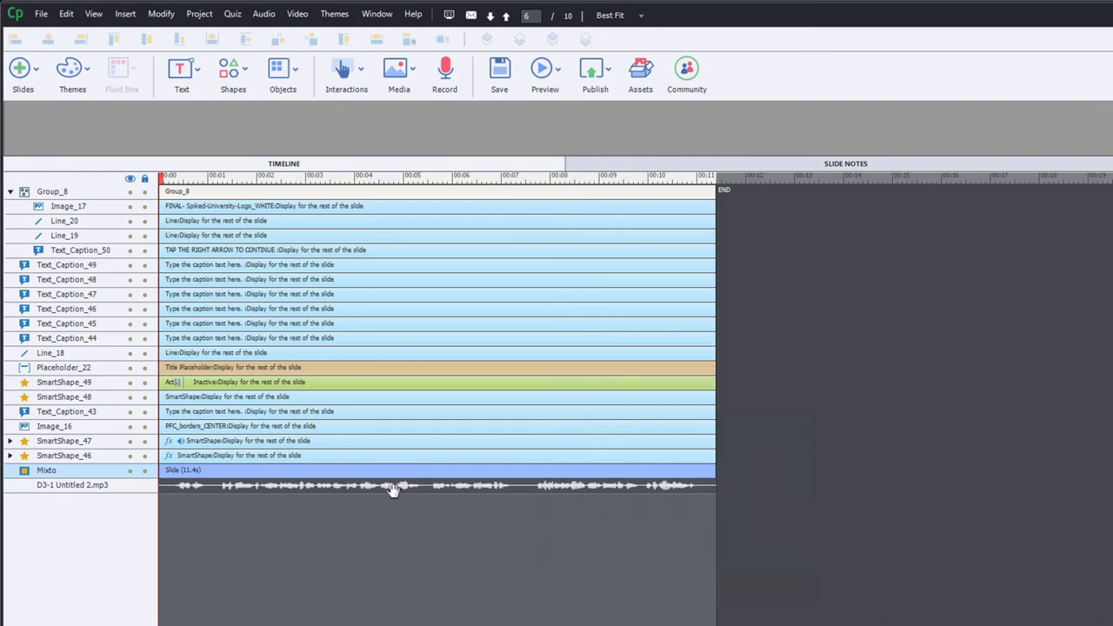
mouse_move(424, 503)
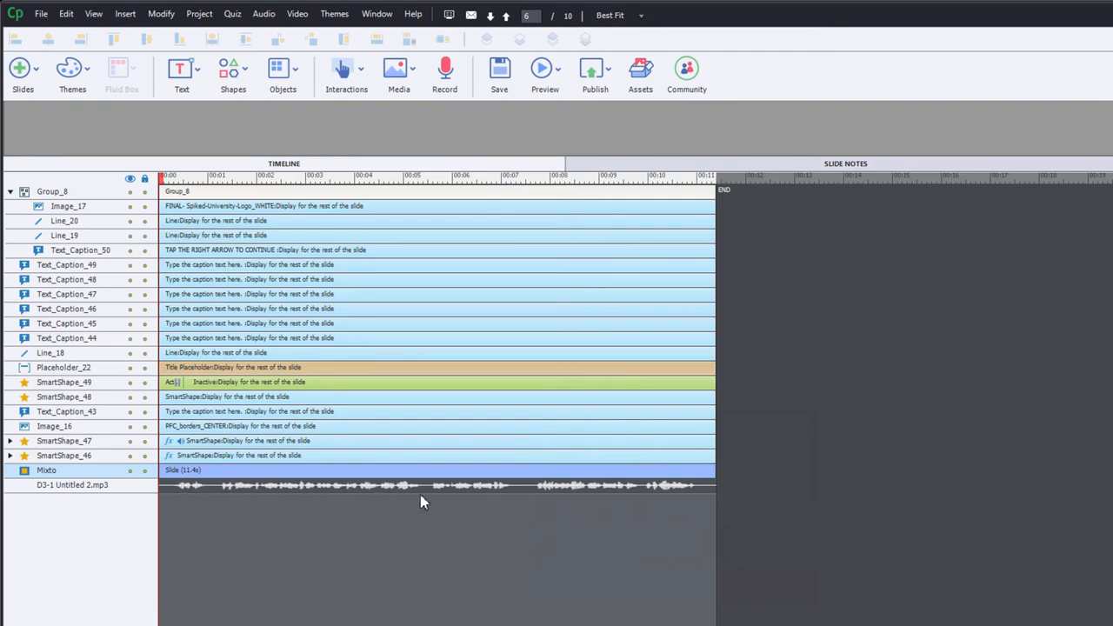
mouse_move(263, 487)
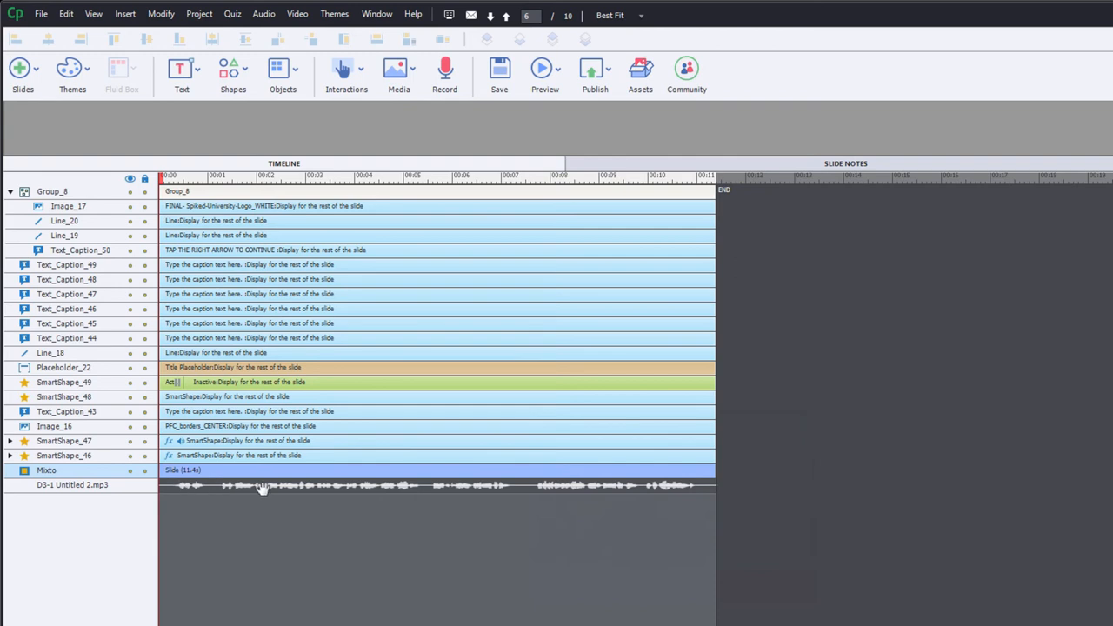
mouse_move(552, 597)
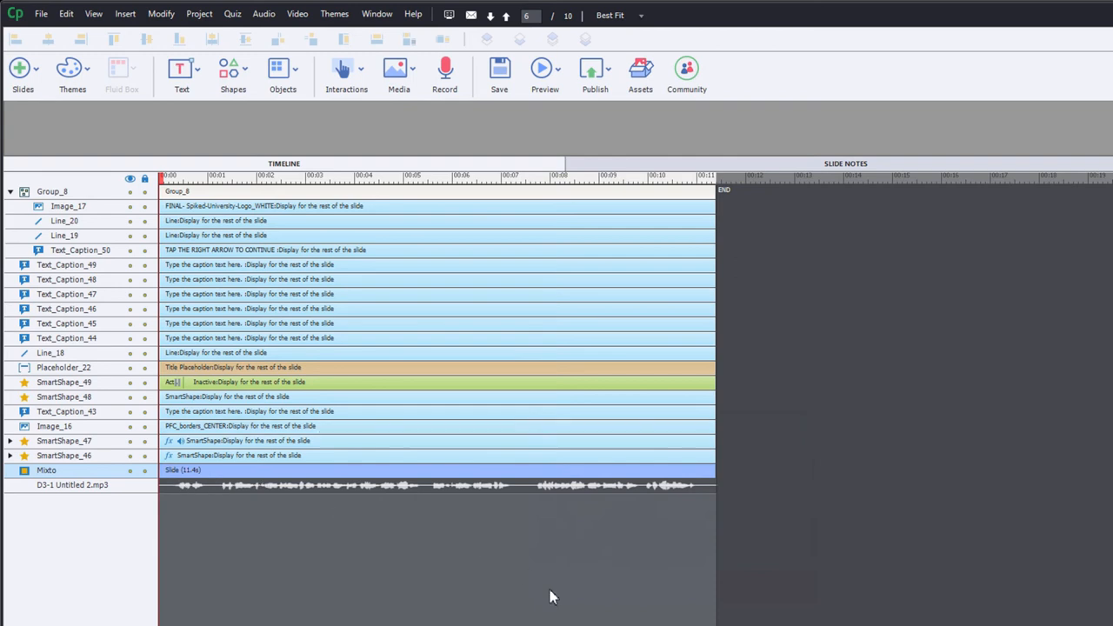
mouse_move(398, 483)
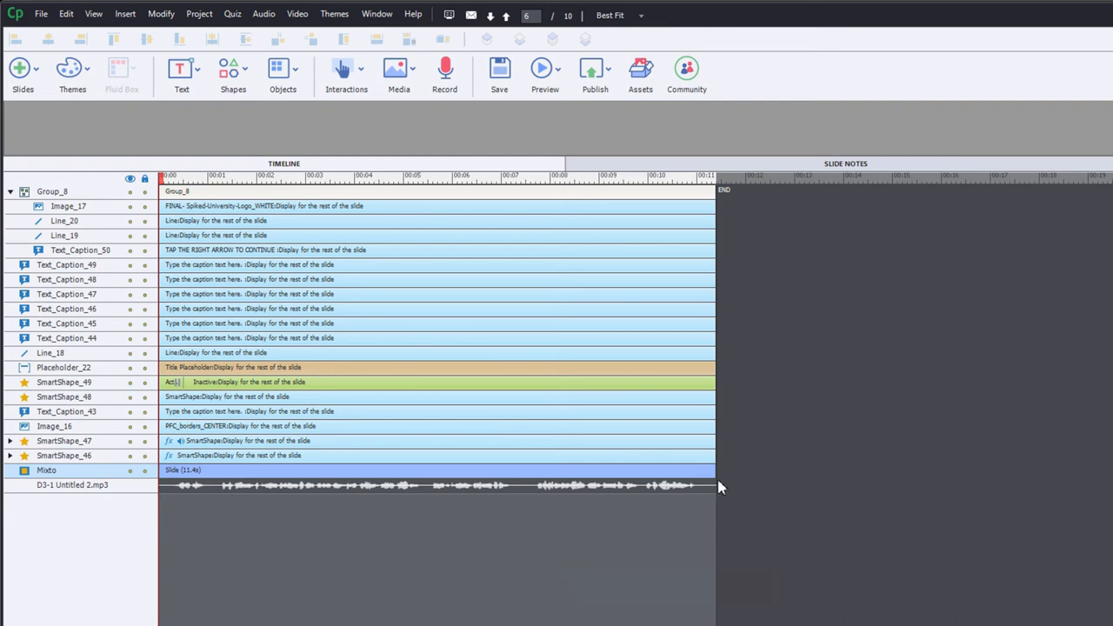
mouse_move(714, 484)
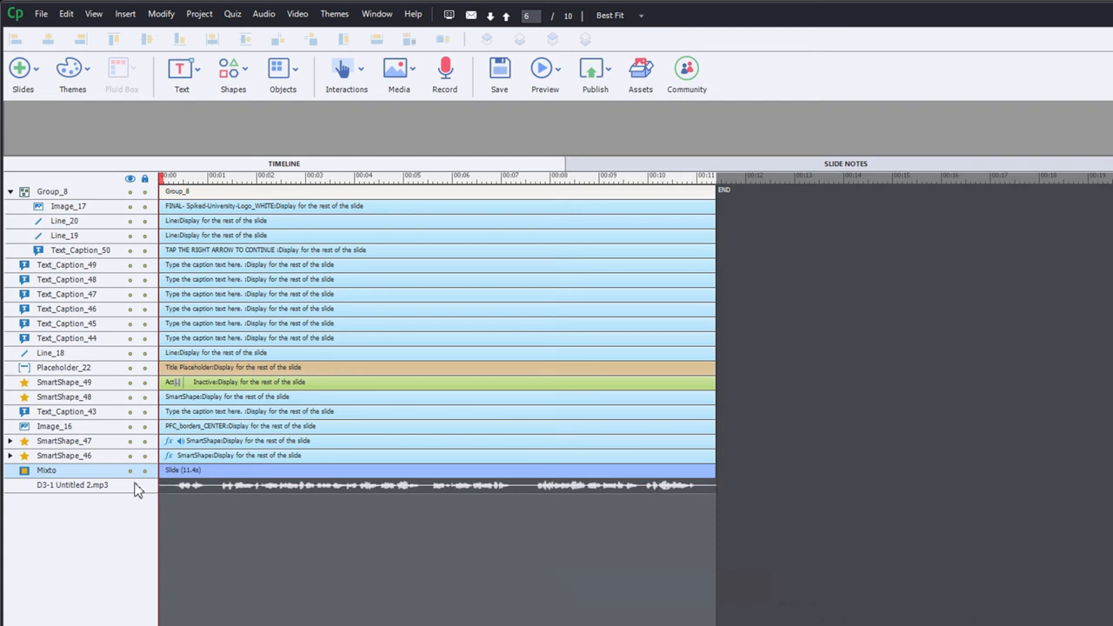
mouse_move(749, 494)
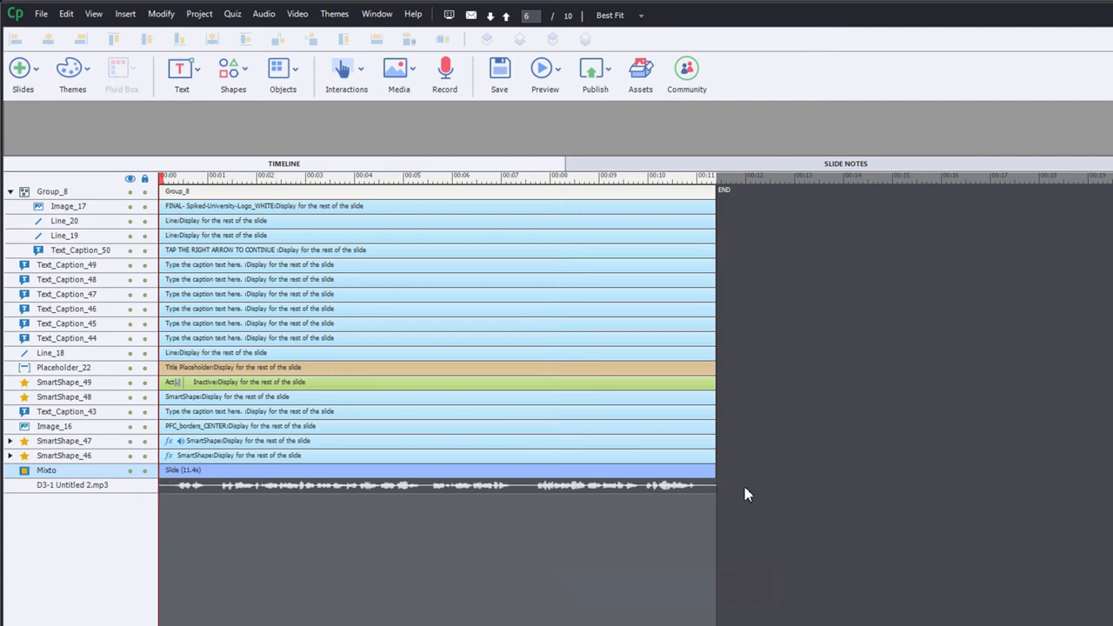
mouse_move(353, 447)
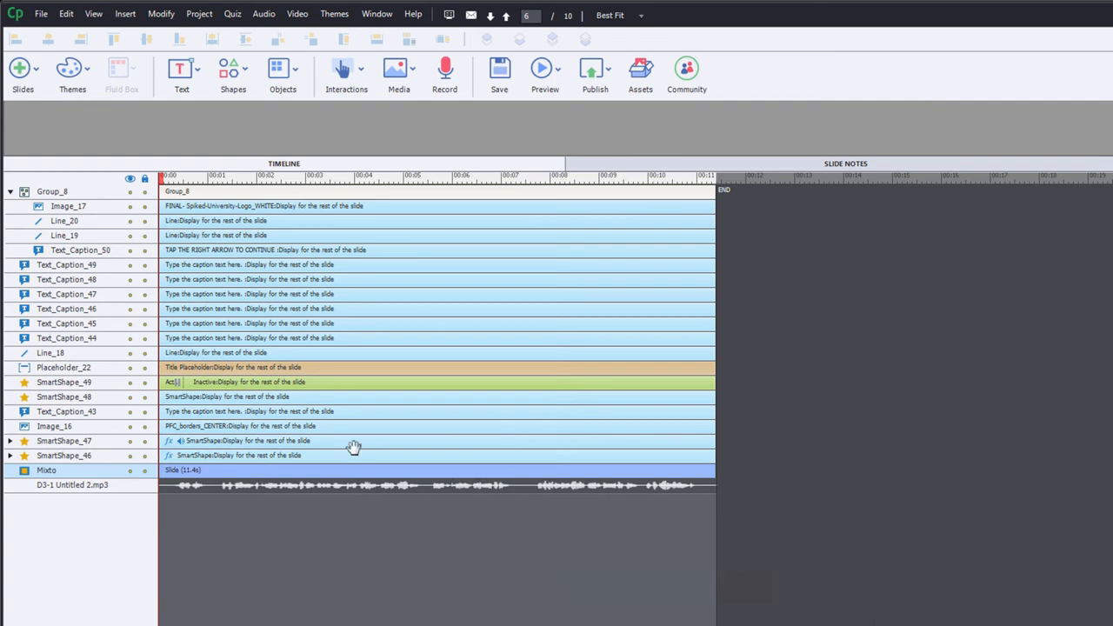
mouse_move(343, 354)
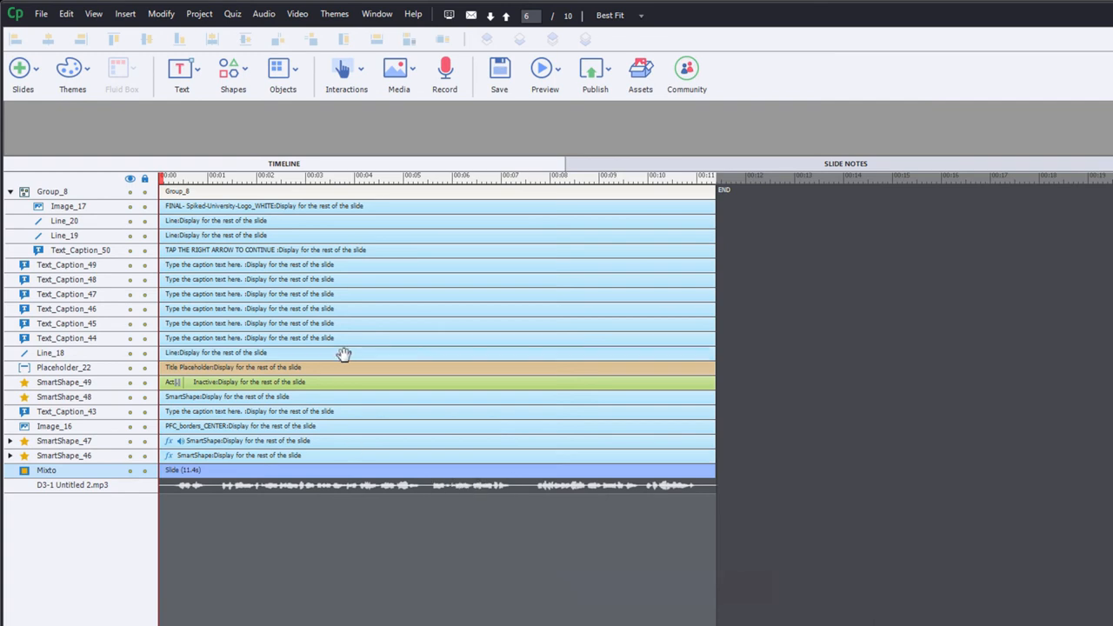
mouse_move(418, 489)
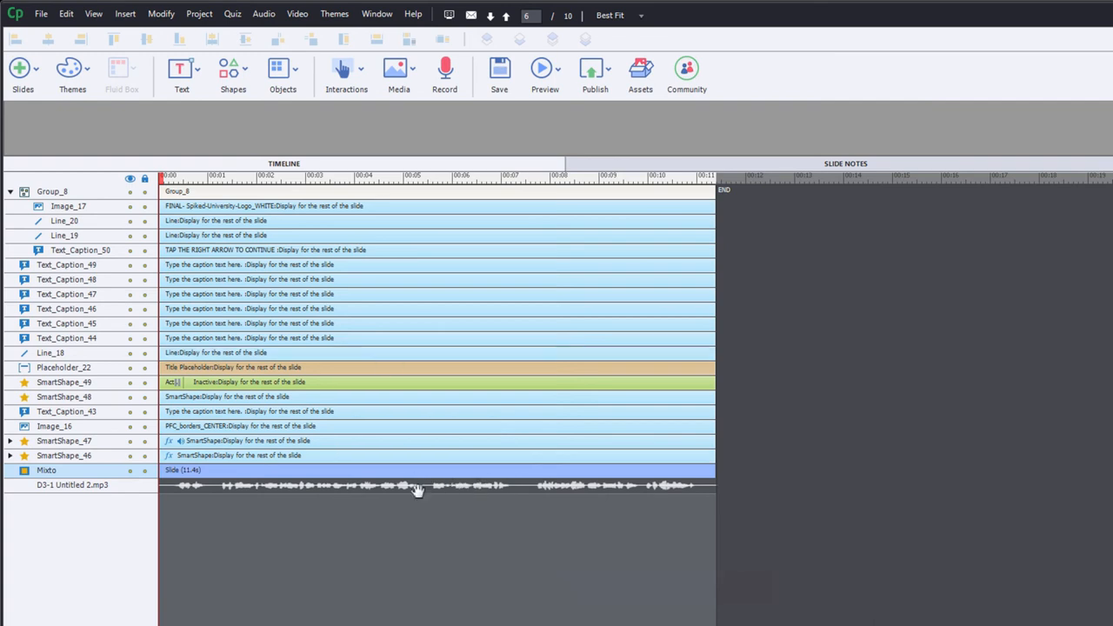
Open the narration clip in the audio editor, select its opening portion, and save it
right_click(418, 487)
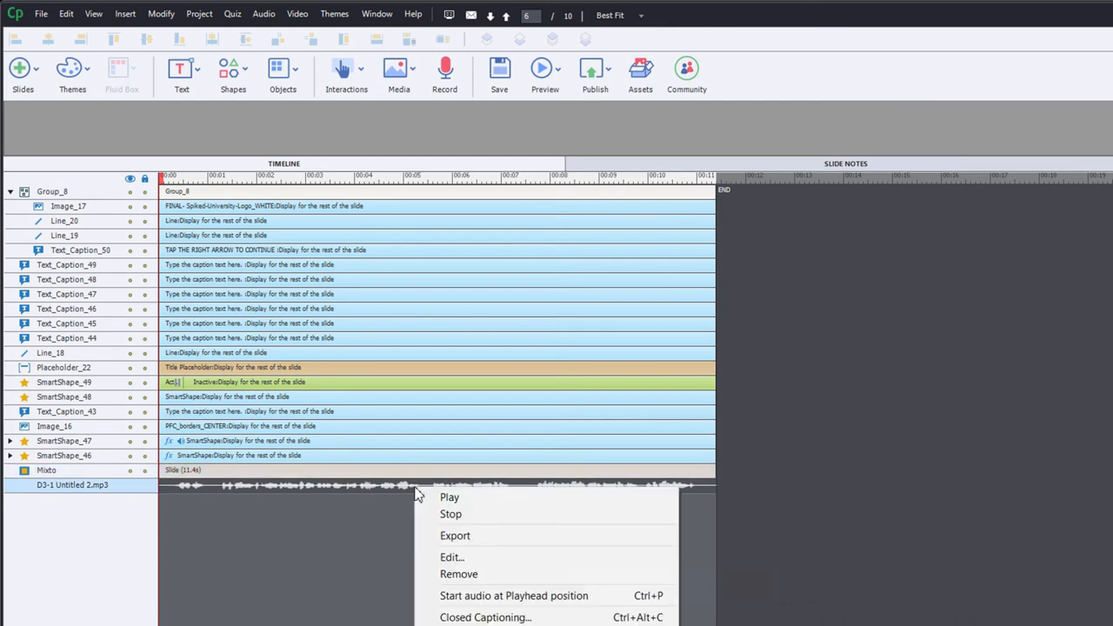
click(438, 559)
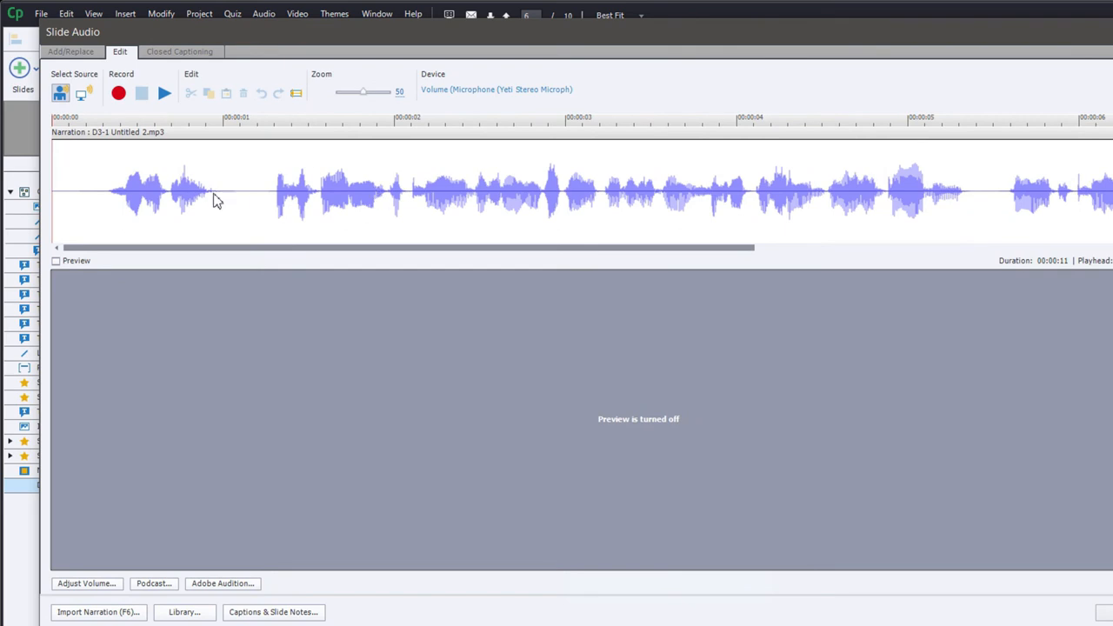
drag(54, 191, 99, 191)
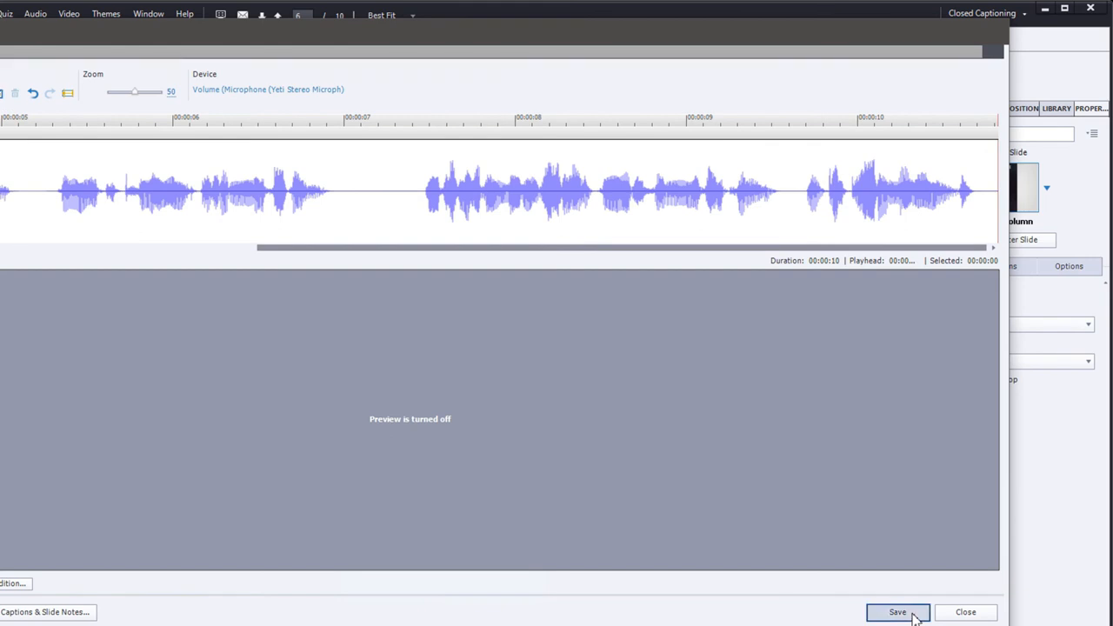
click(897, 612)
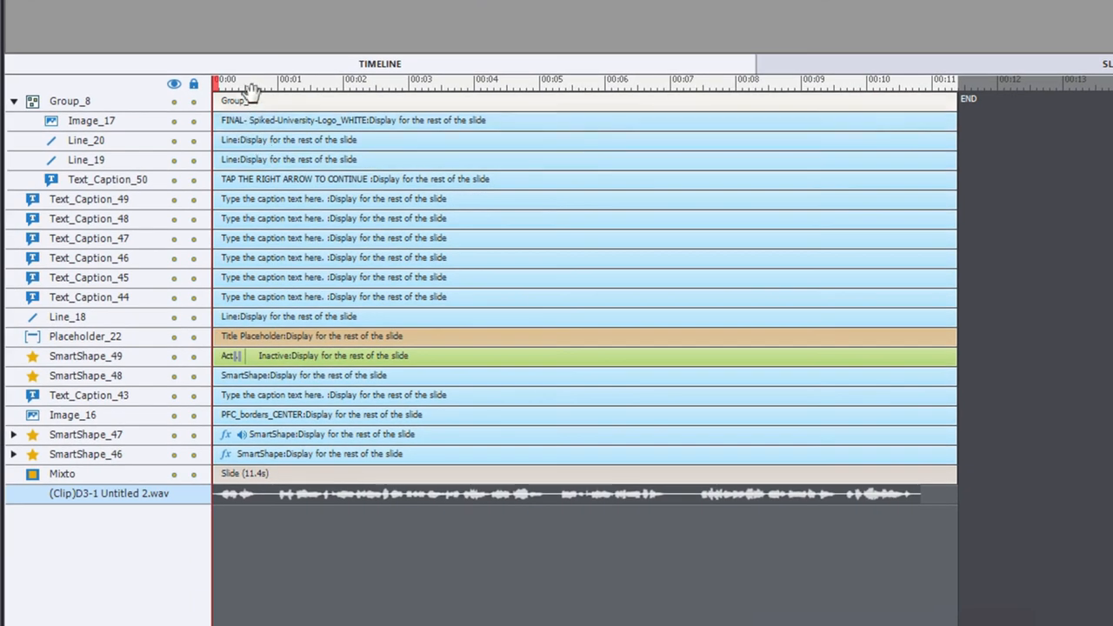
mouse_move(251, 92)
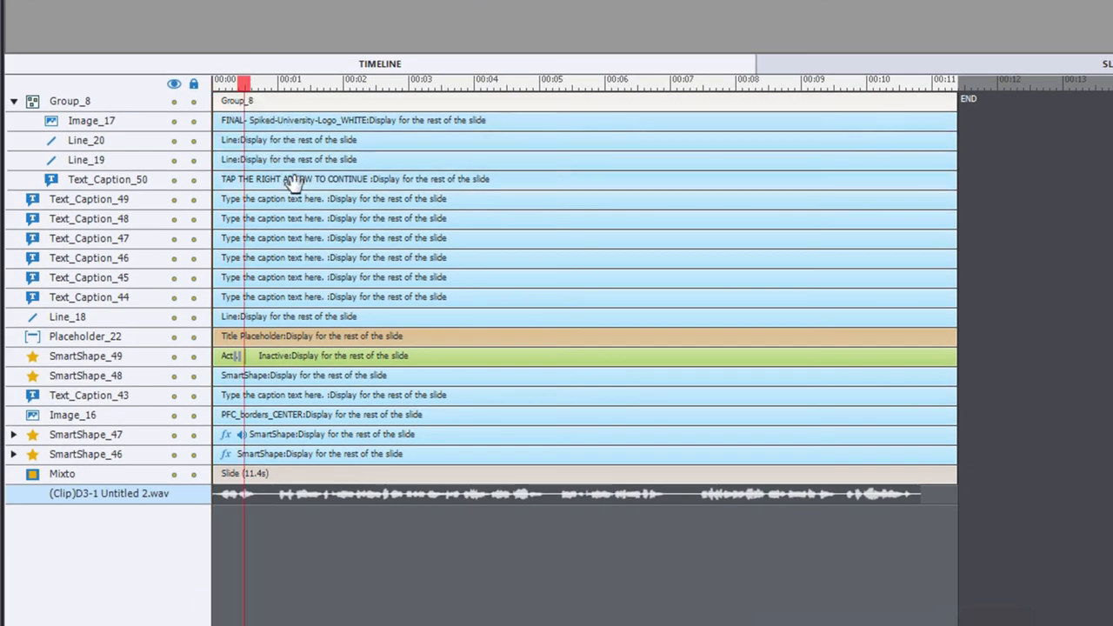
mouse_move(552, 396)
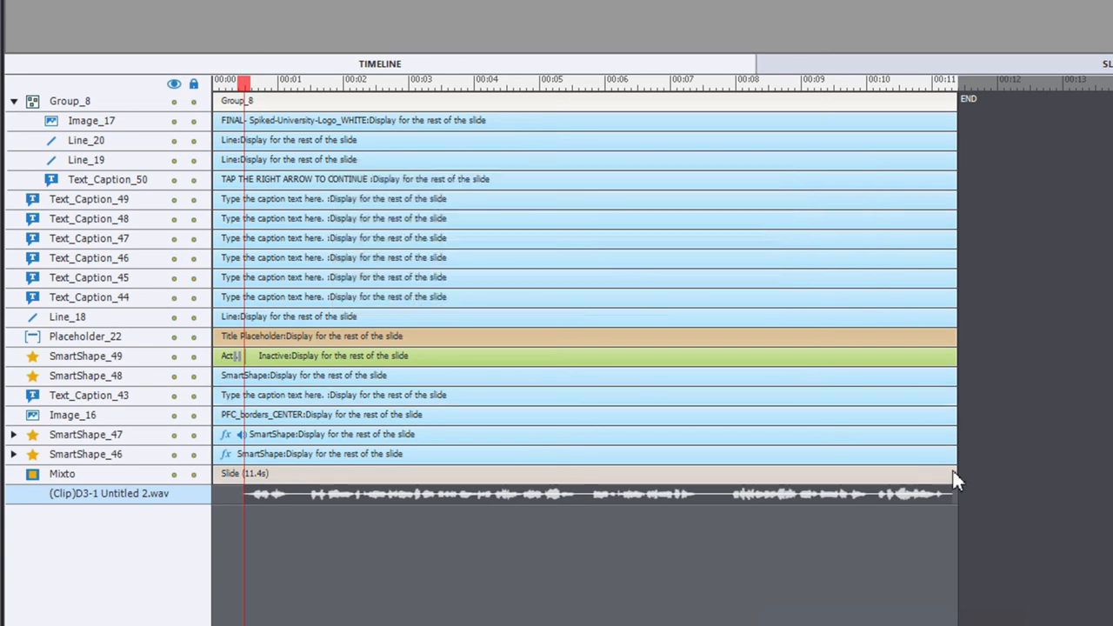
Extend slide six's timeline bar from 11.4 to 11.7 seconds to cover the narration
drag(956, 473, 974, 476)
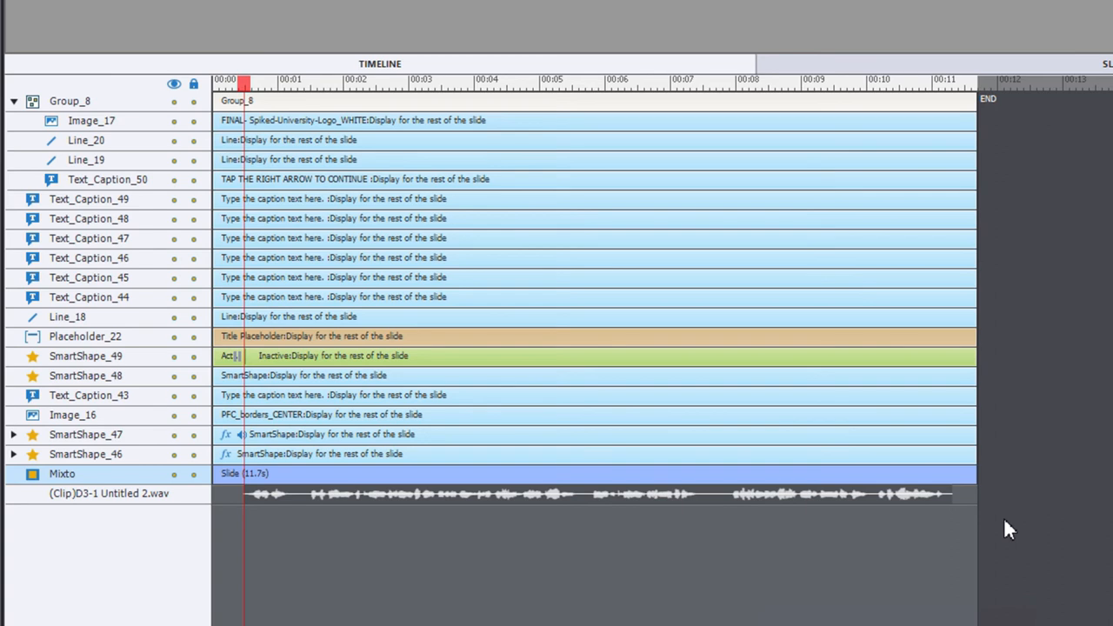
mouse_move(574, 400)
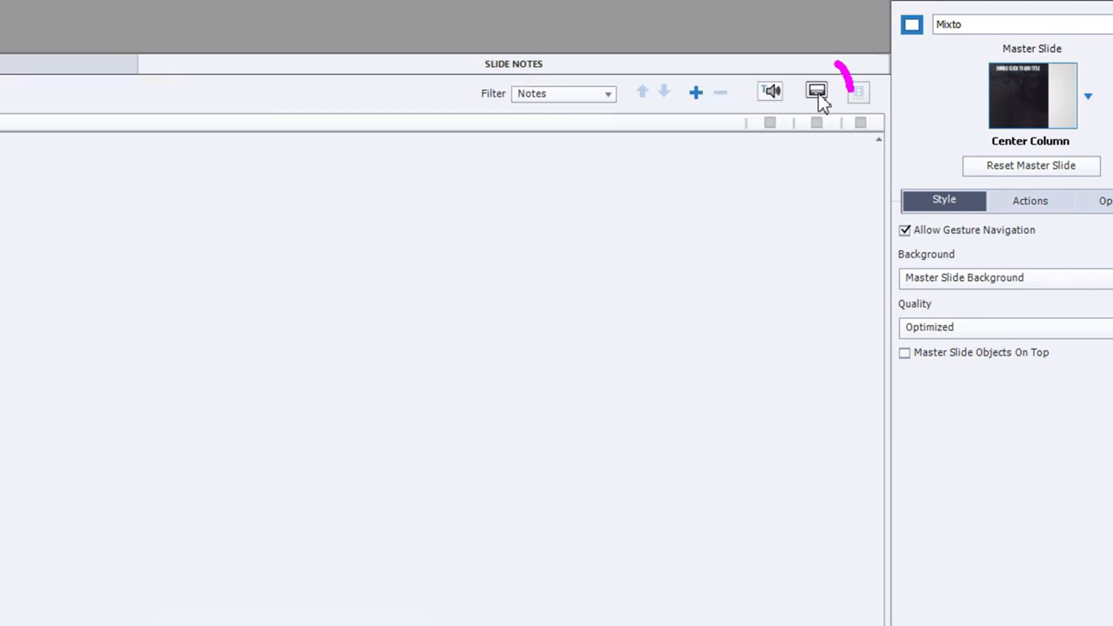
mouse_move(816, 91)
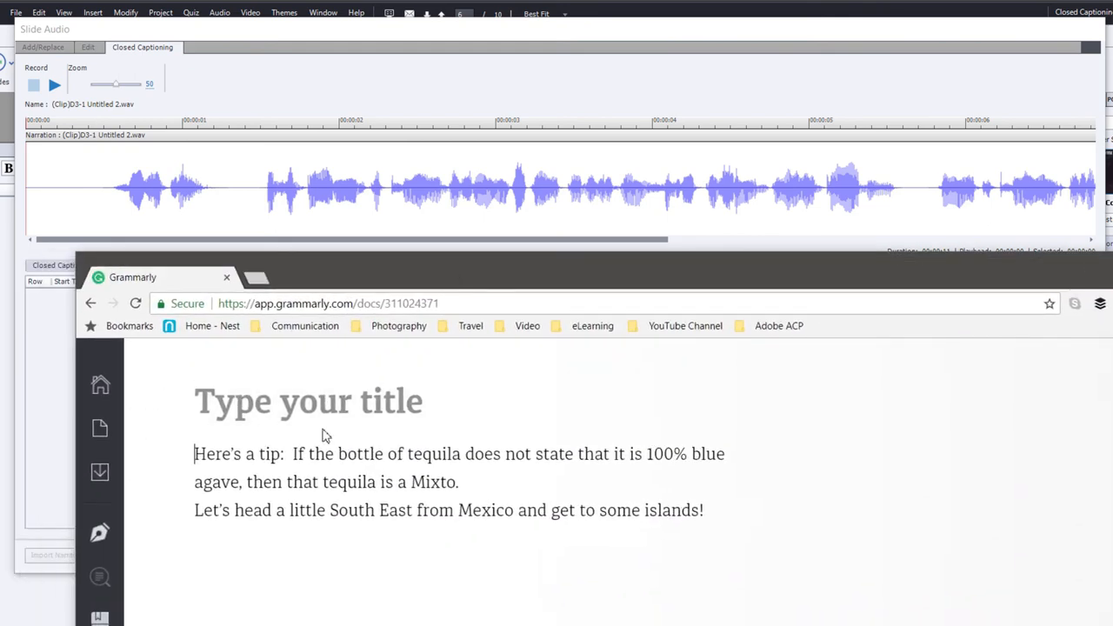
mouse_move(683, 461)
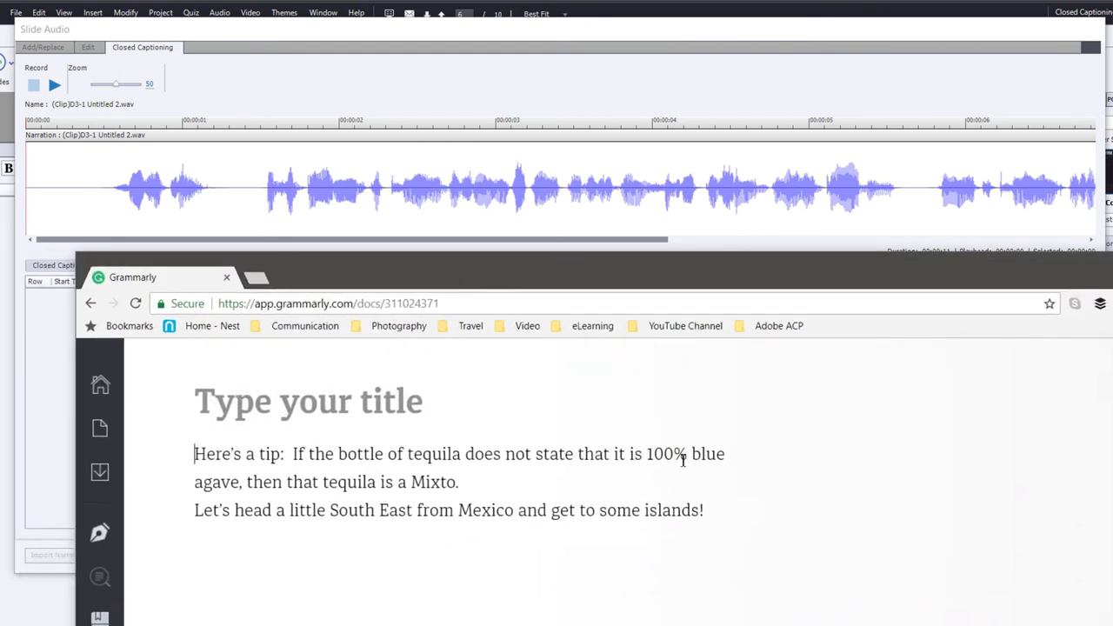
mouse_move(217, 491)
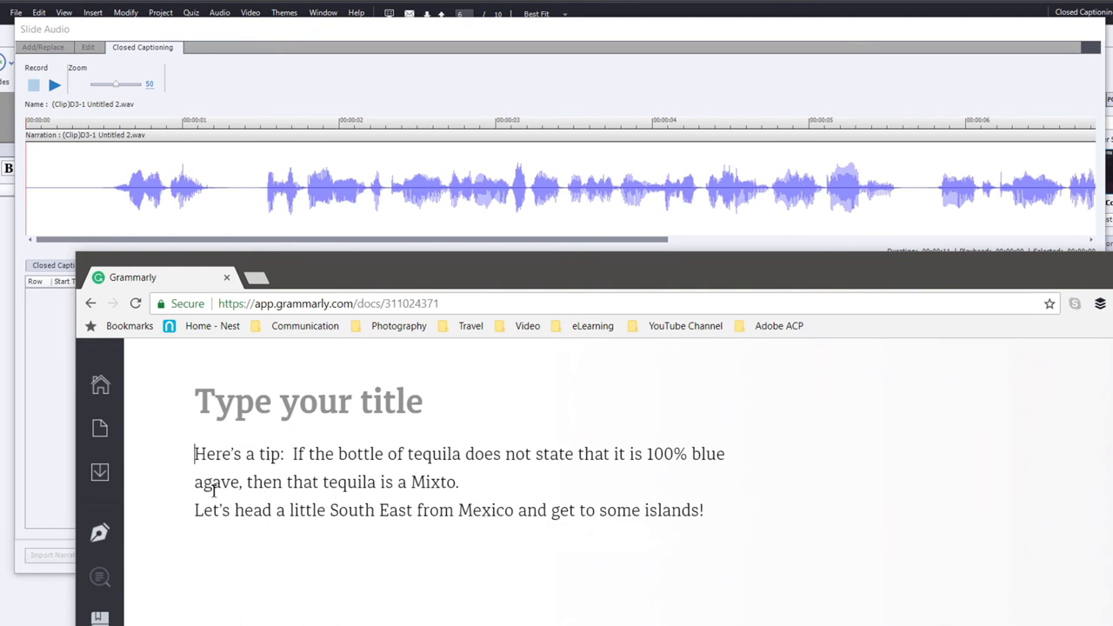
mouse_move(702, 298)
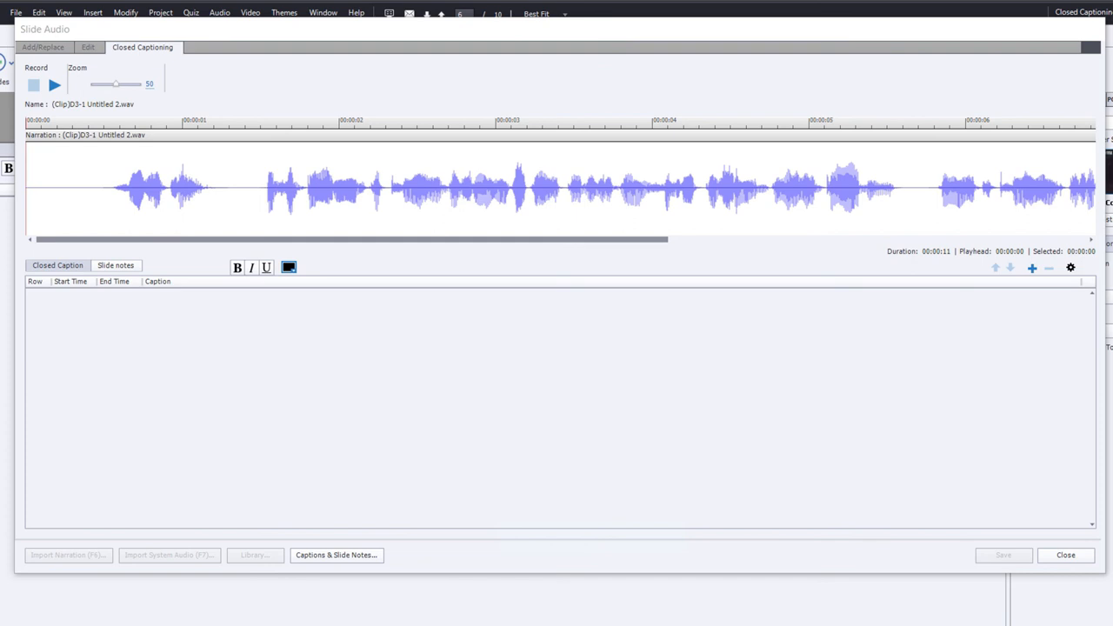
Add the caption "Here's a tip:" at the narration's first word, then play onward
click(118, 187)
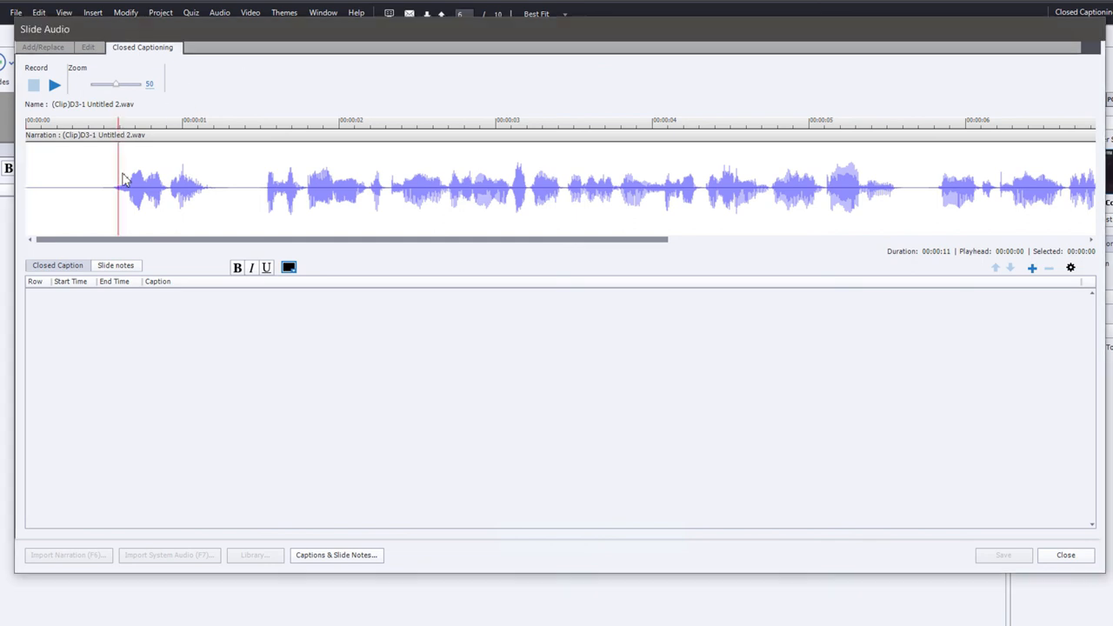
mouse_move(703, 167)
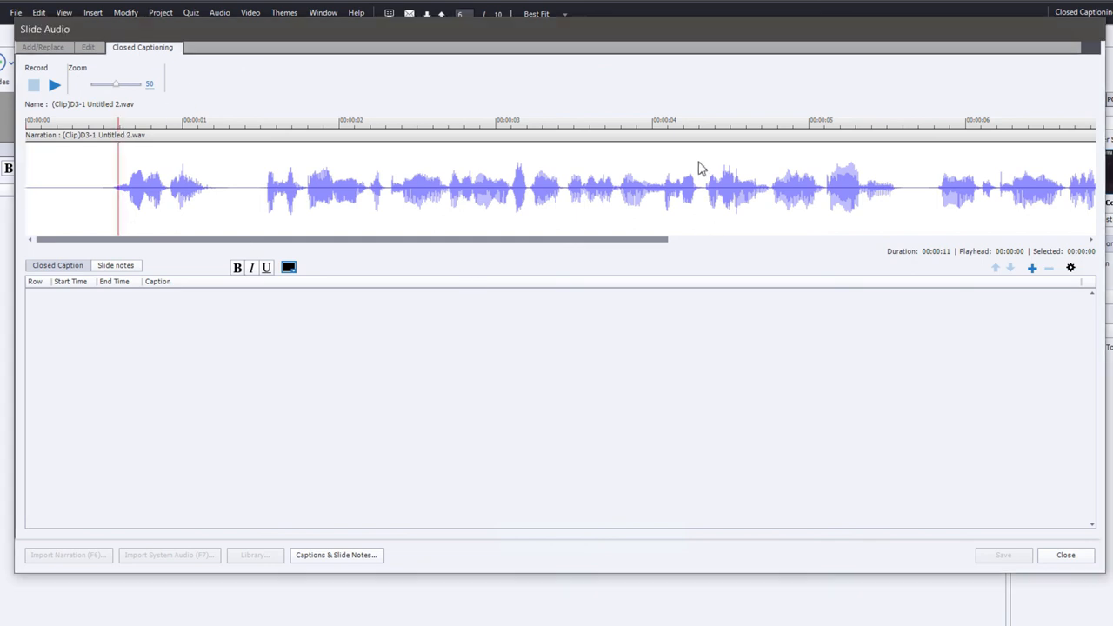
mouse_move(709, 244)
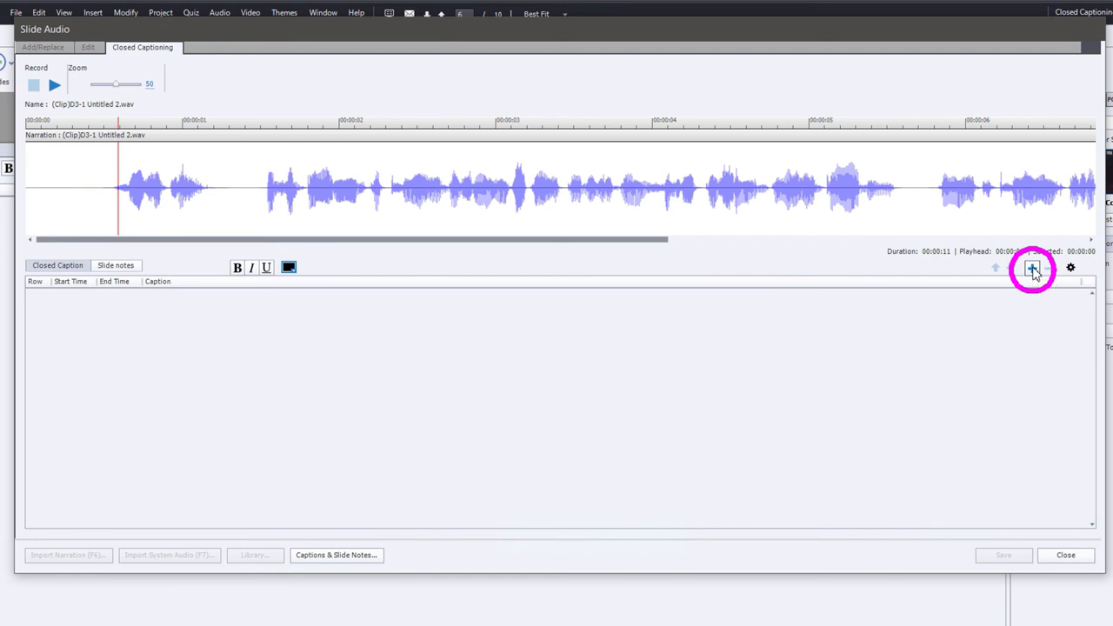
click(1032, 268)
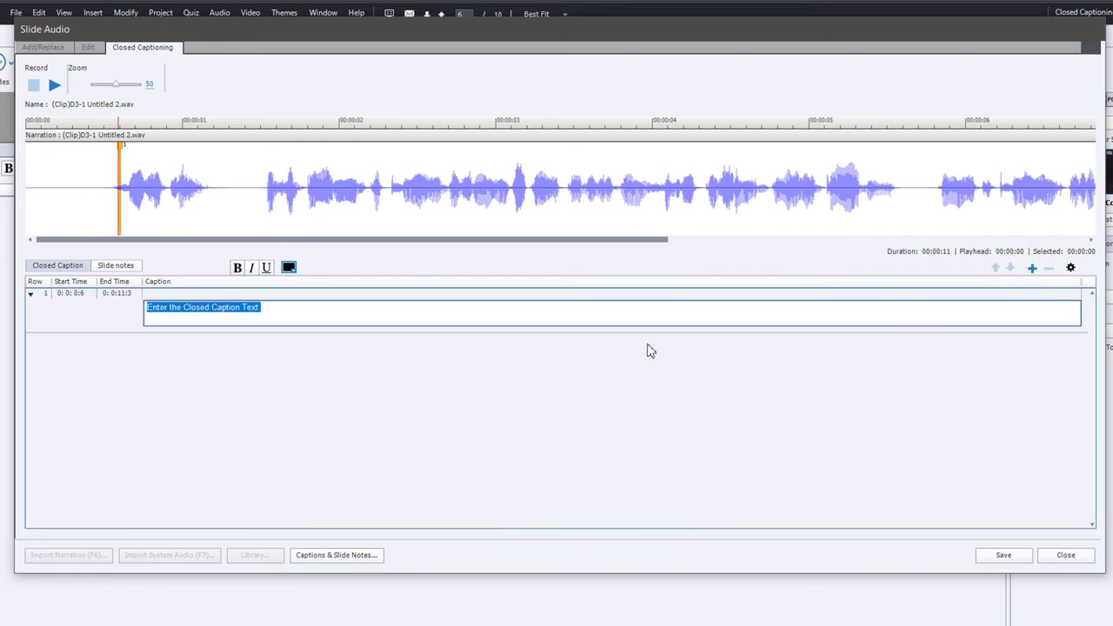
text(Here's a tip:)
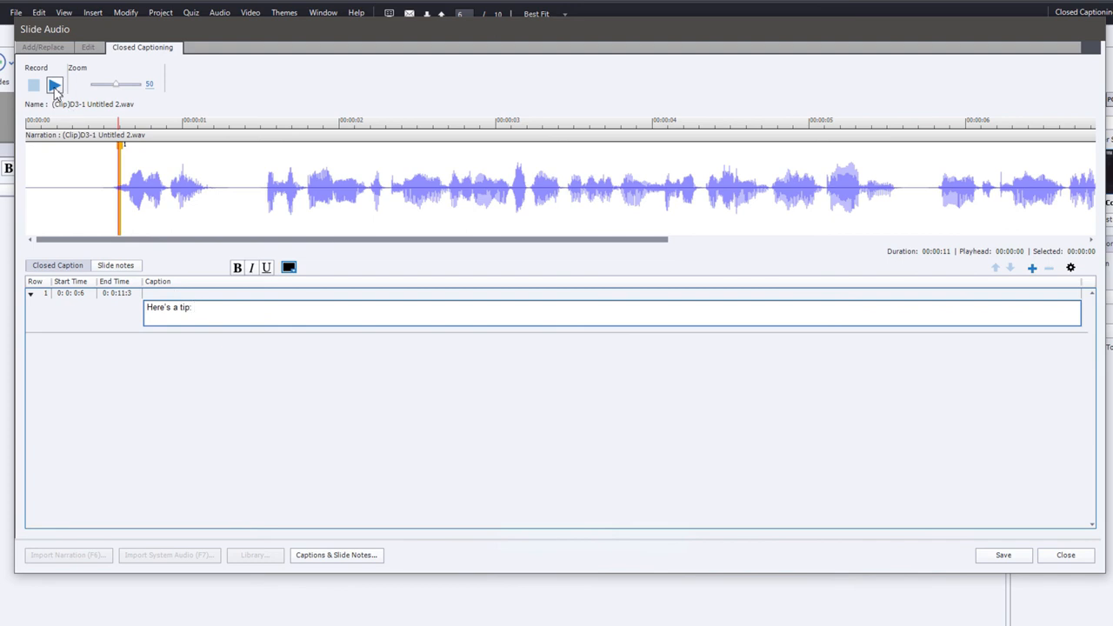
click(55, 84)
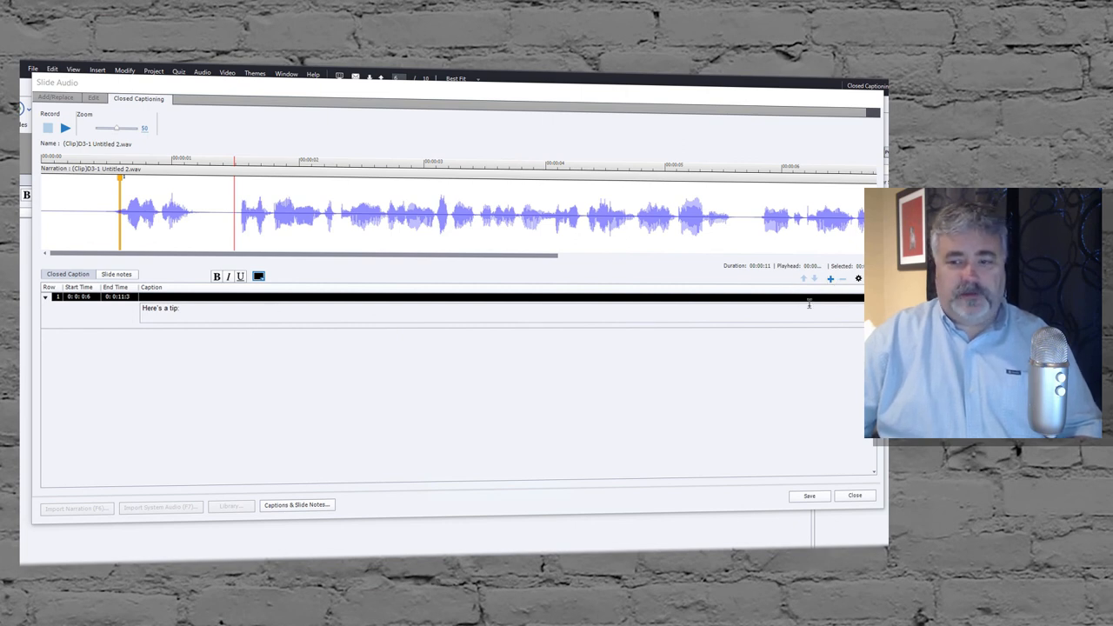
Add caption rows for the 100% blue agave phrase and "then that tequila is a Mixto."
click(831, 278)
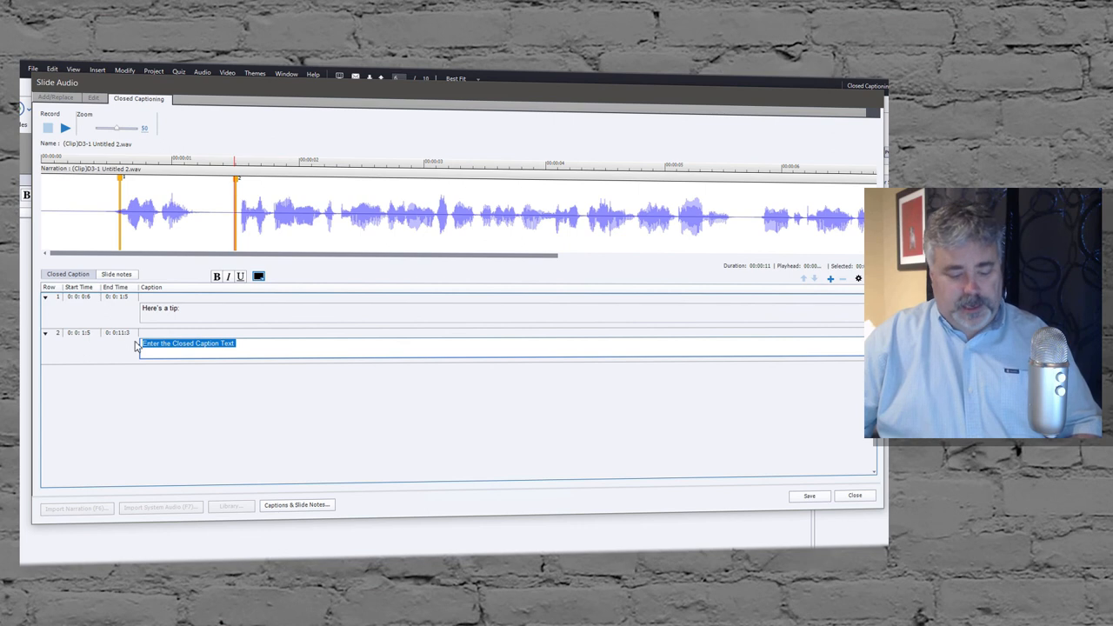
text(If the bottle of tequila does not state that it is 100% blue agave,)
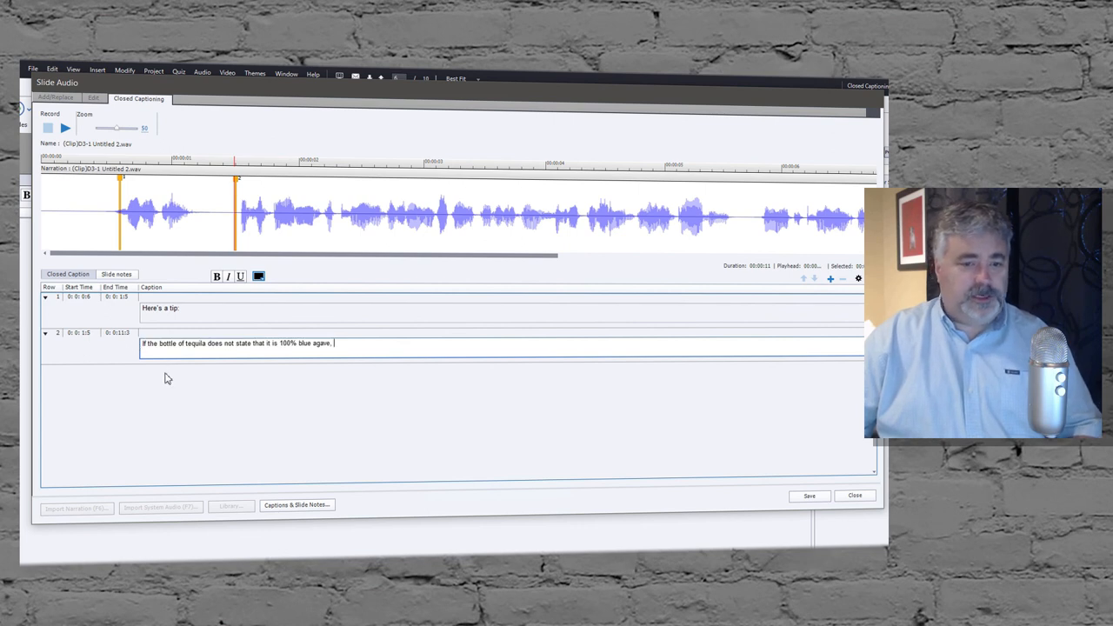
mouse_move(160, 139)
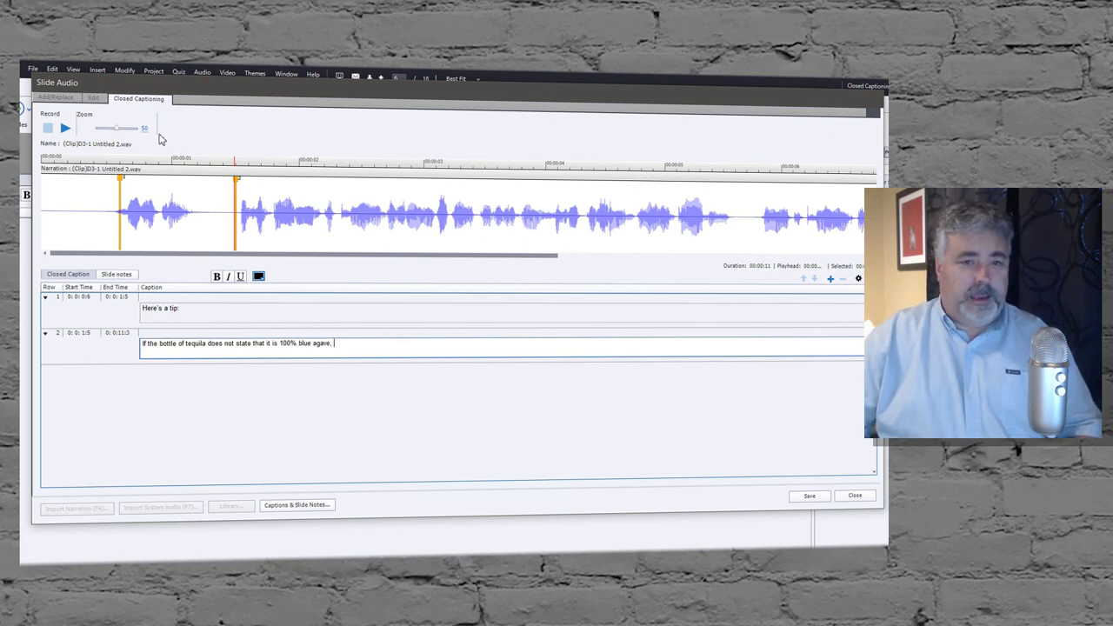
mouse_move(65, 128)
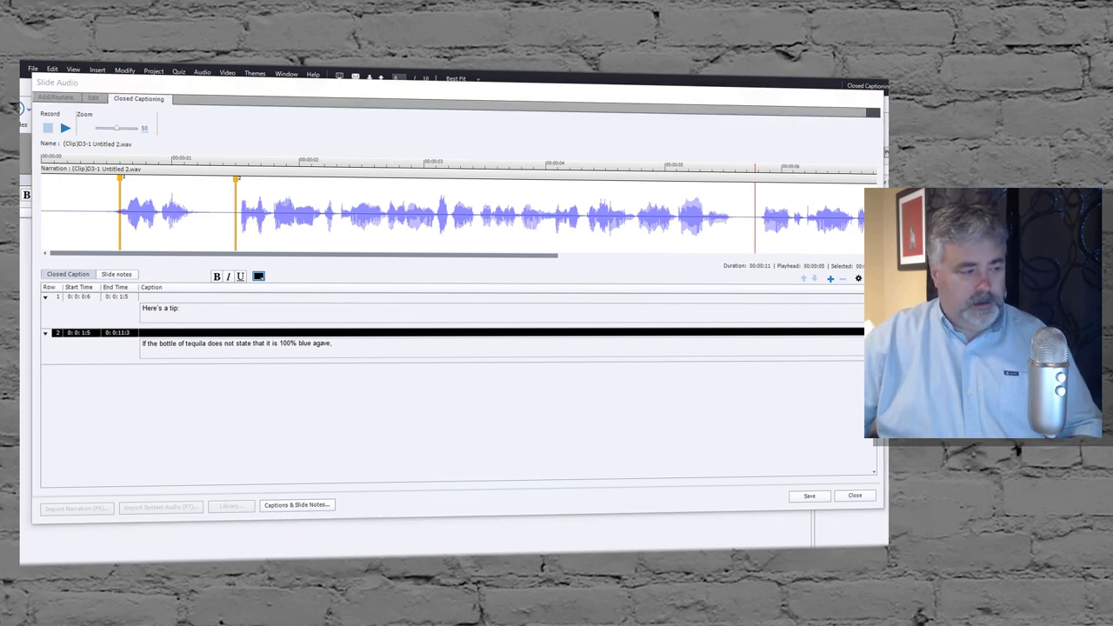
click(830, 278)
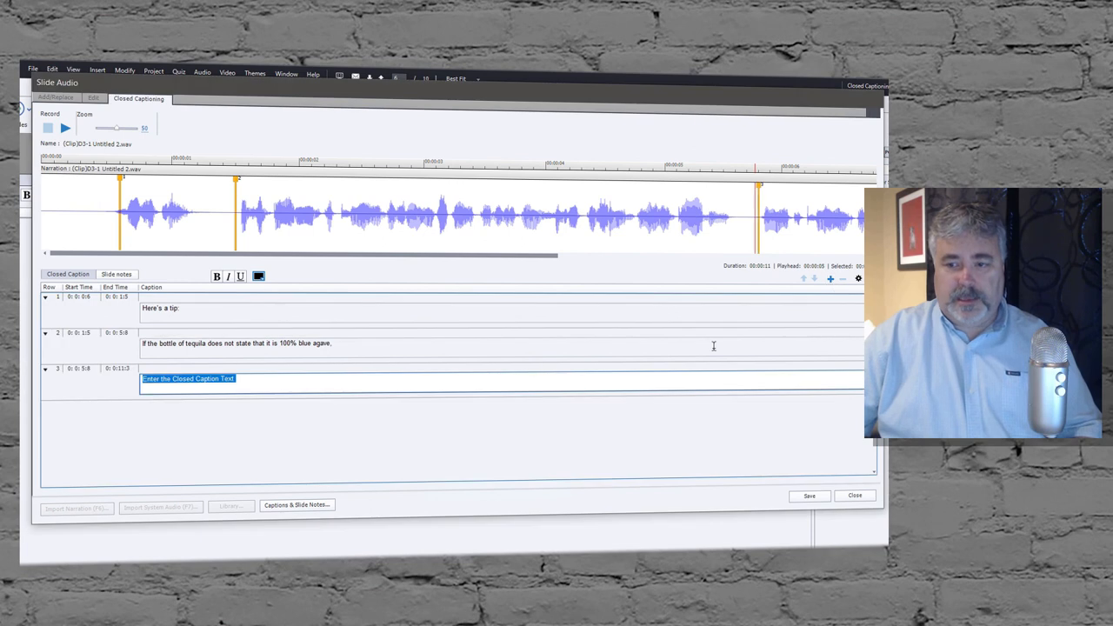
text(then that tequila is a Mixto.)
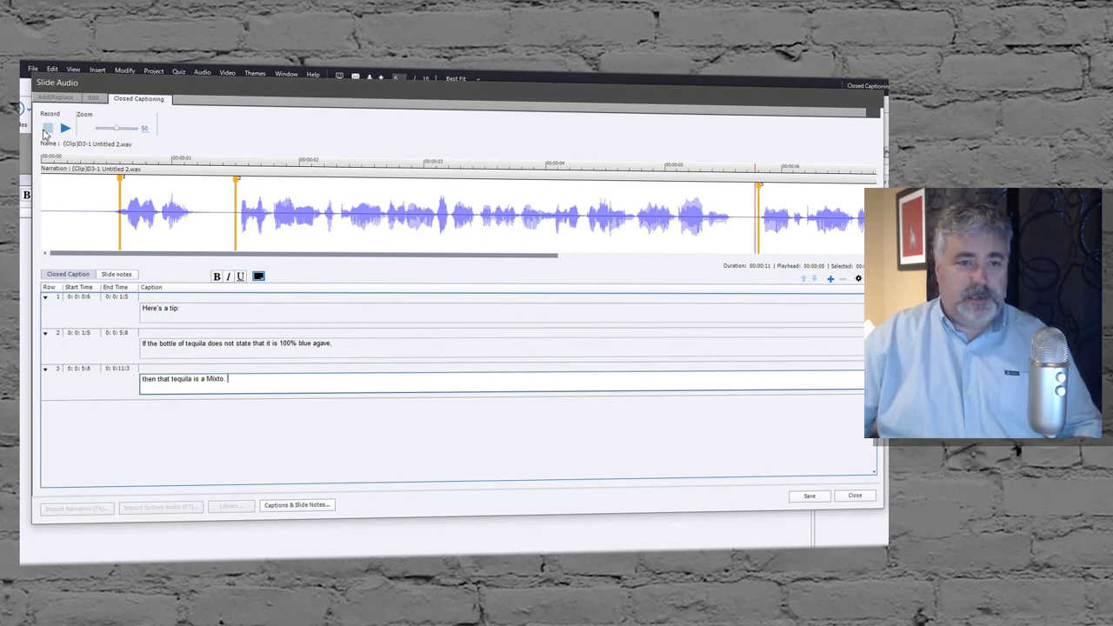
Play the narration to the final sentence and add a fourth caption row there
click(47, 128)
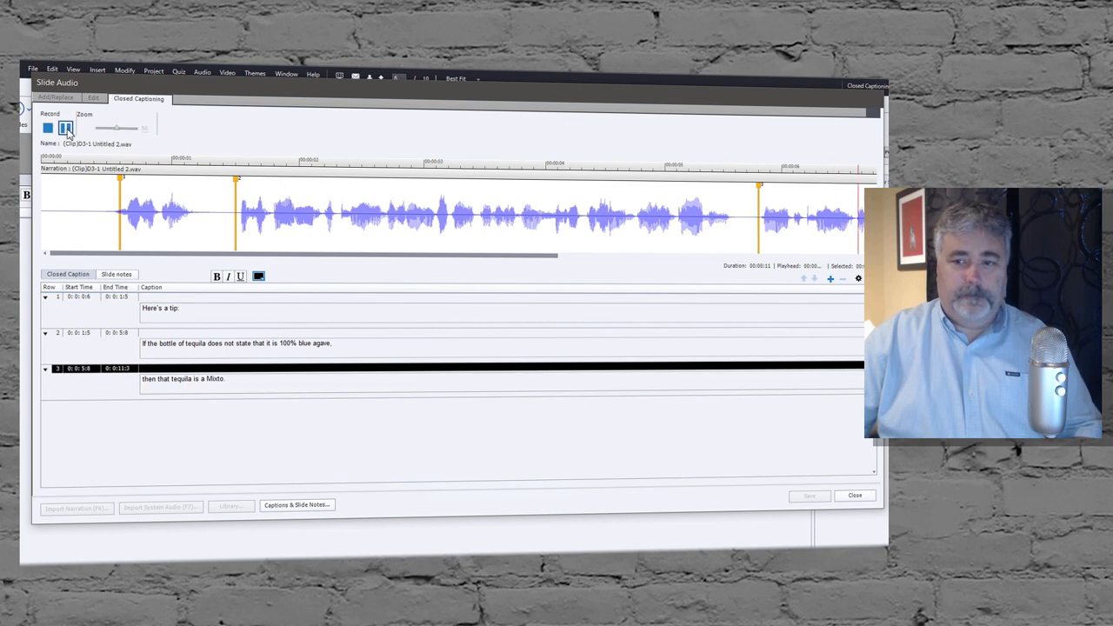
click(65, 128)
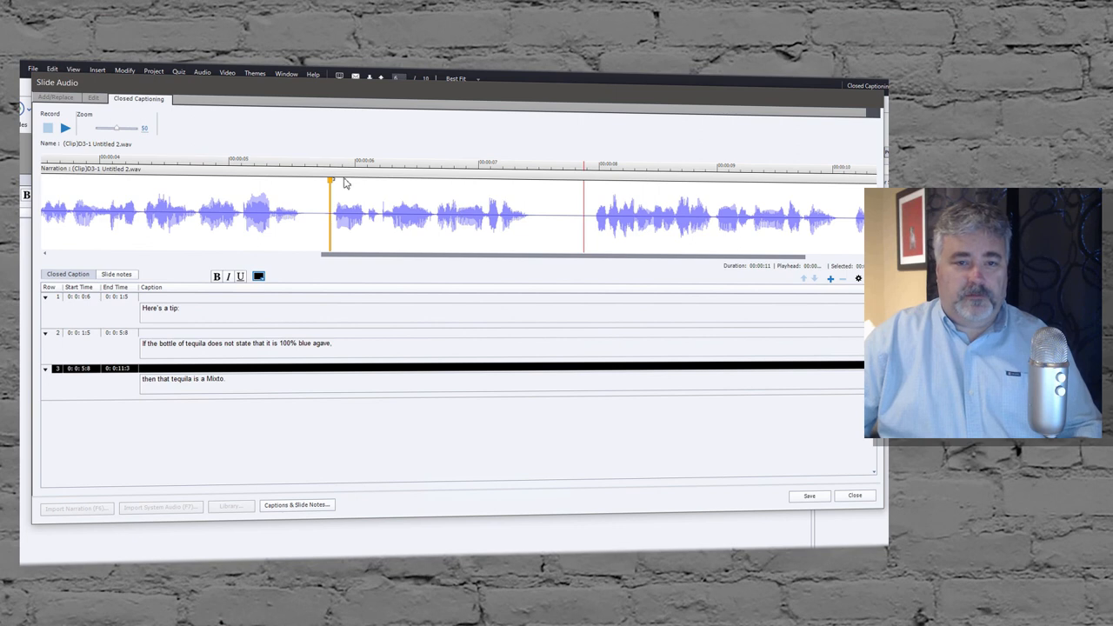
mouse_move(500, 226)
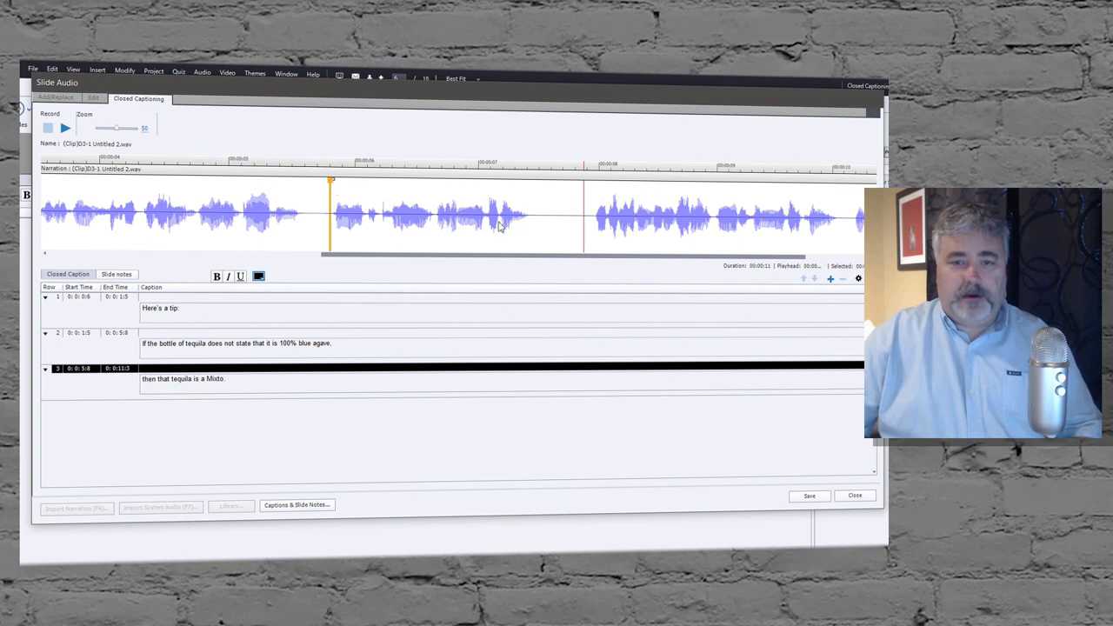
mouse_move(371, 293)
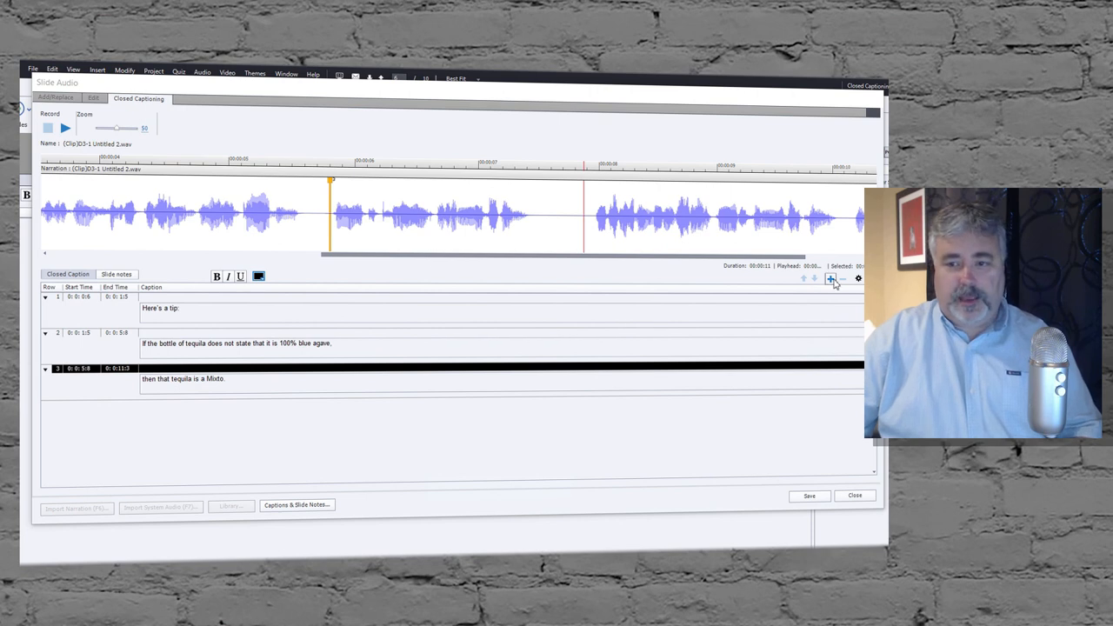
click(830, 278)
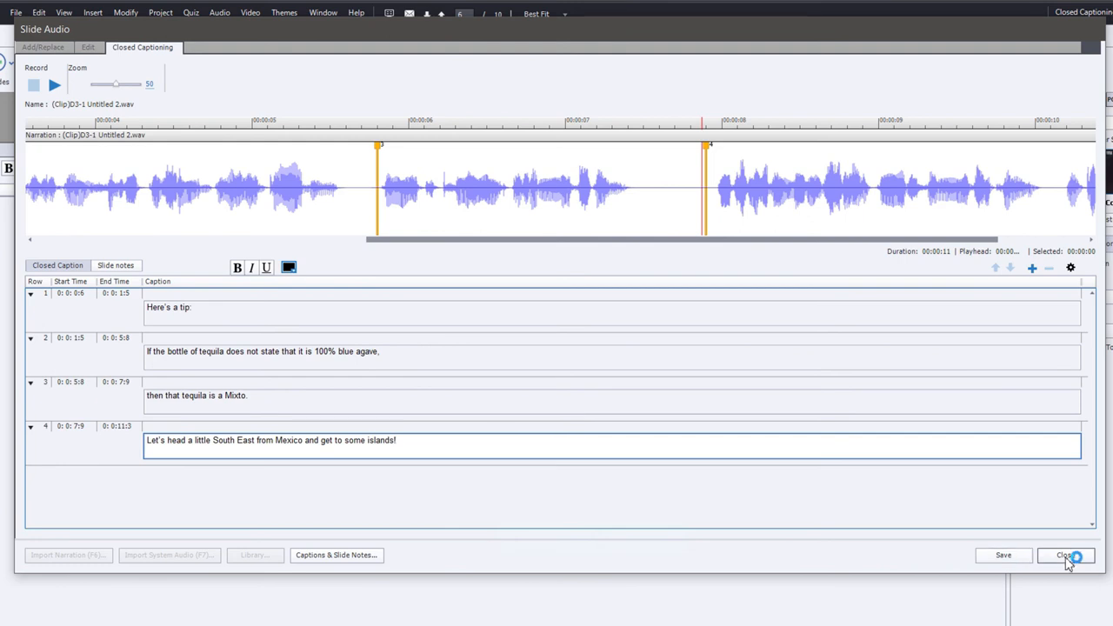
mouse_move(780, 335)
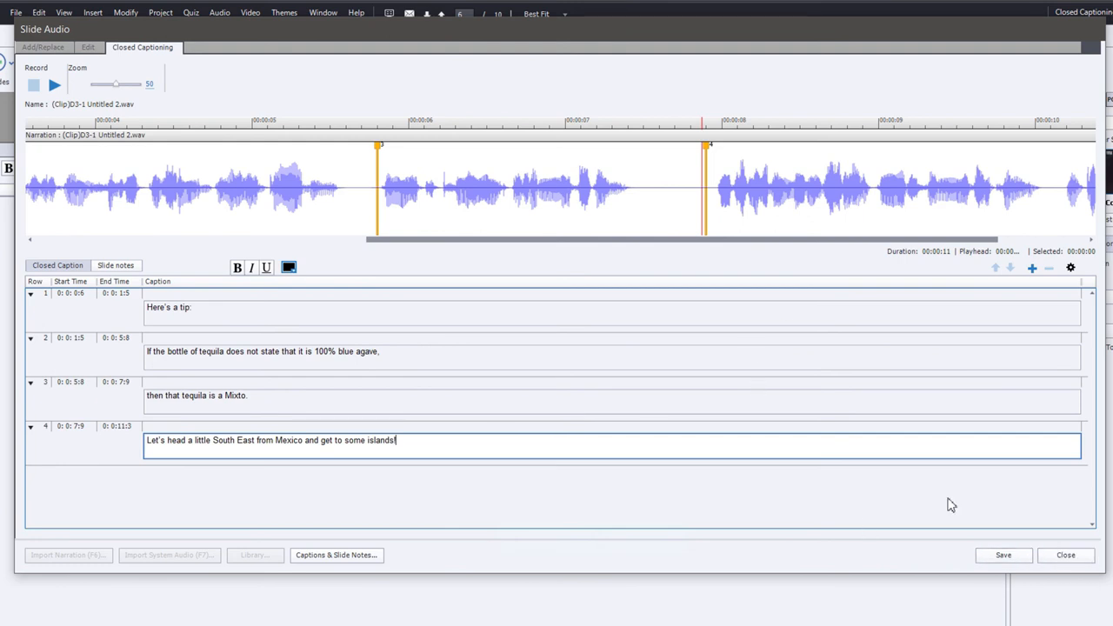
mouse_move(231, 289)
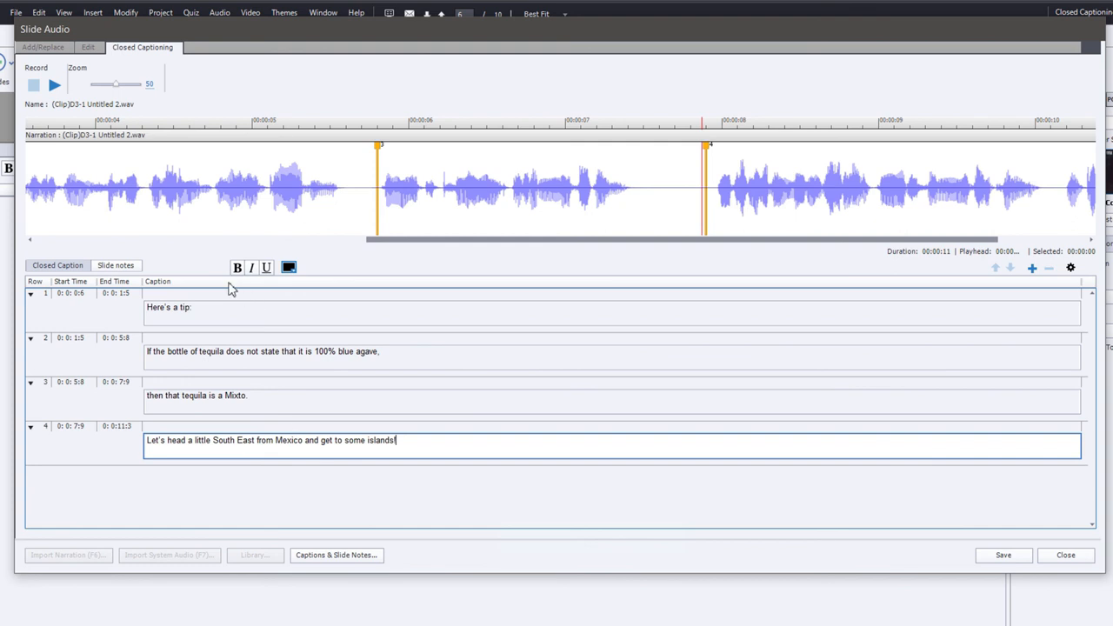
mouse_move(378, 302)
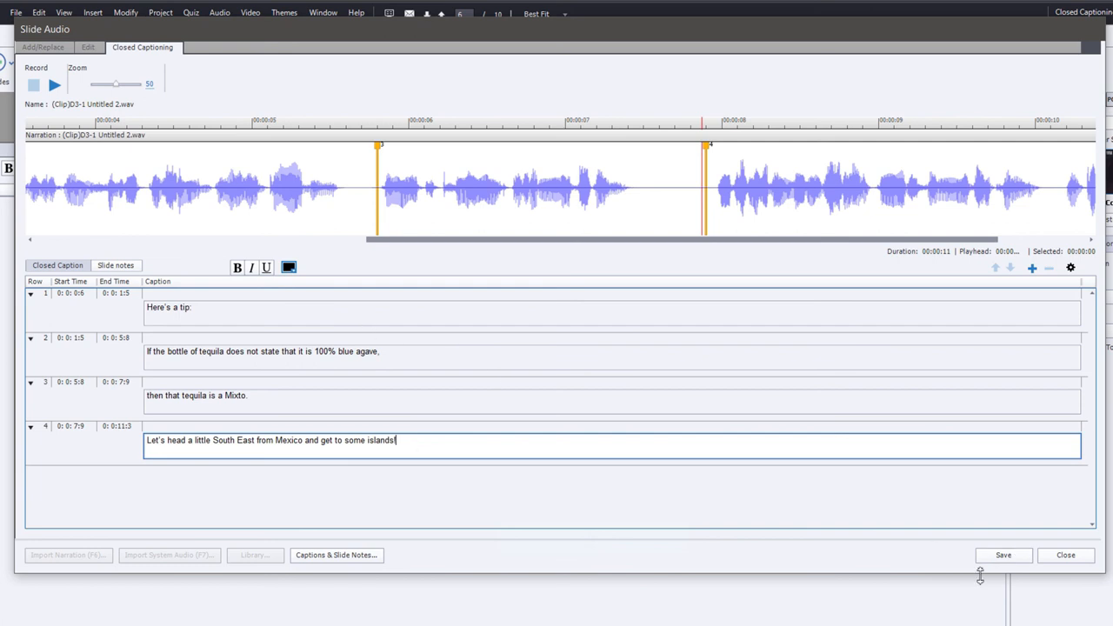
Save the four timed closed captions in the Slide Audio dialog
click(454, 401)
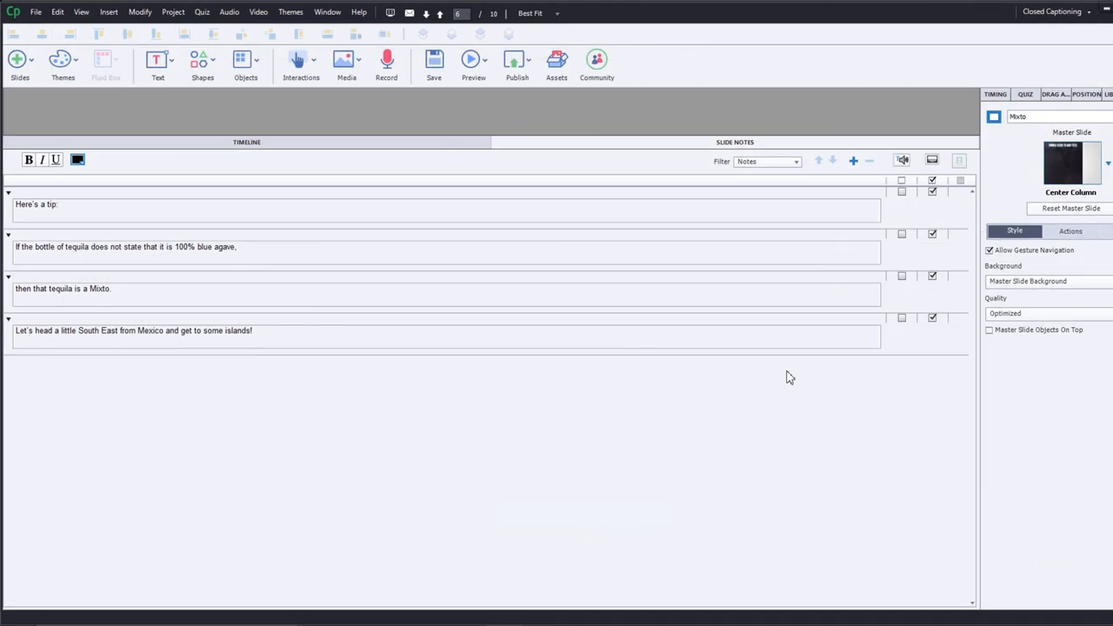
mouse_move(782, 407)
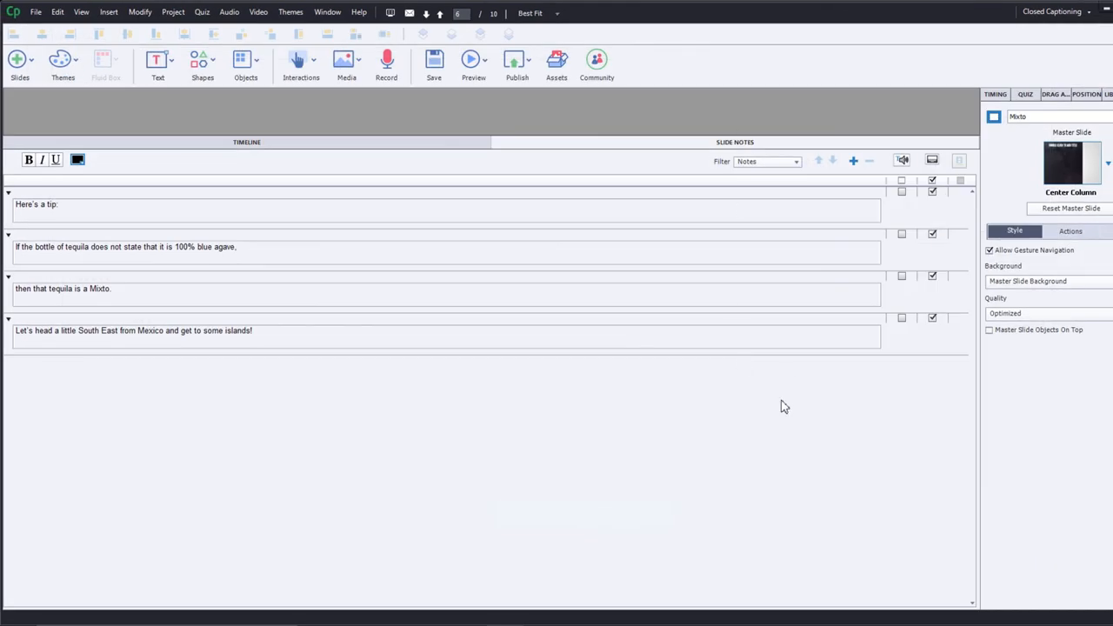